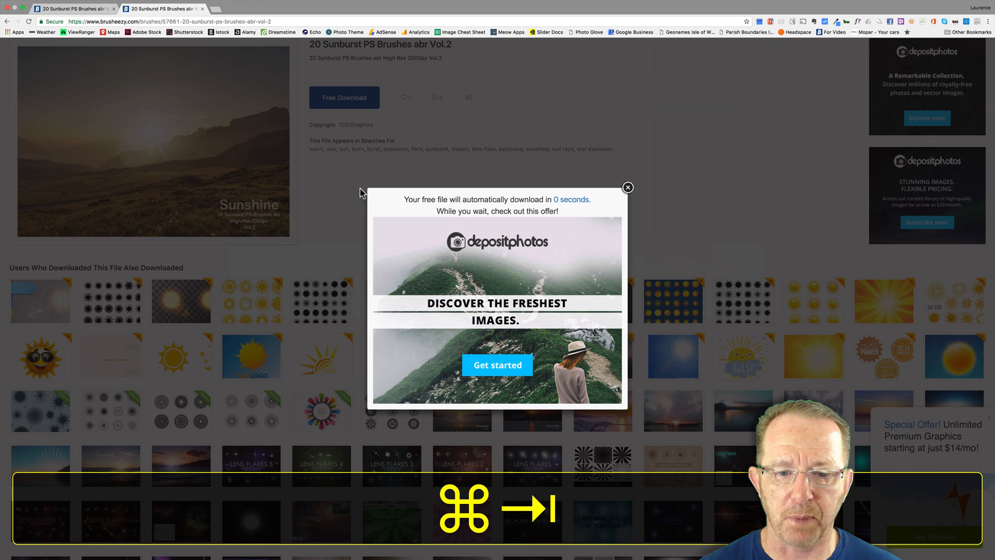
Bring up brusheezy.com in a fresh Chrome tab.
{"action": "key", "text": "cmd+t"}
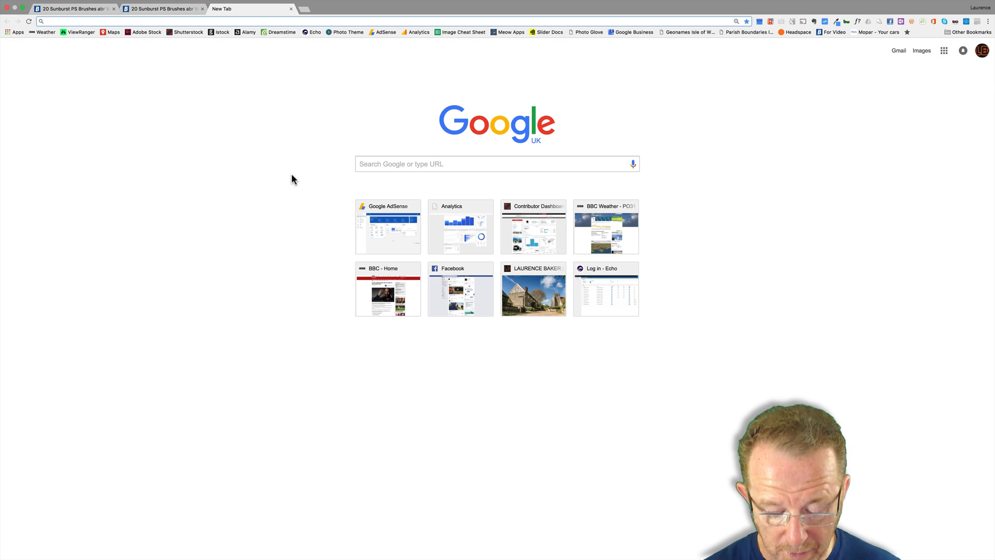
{"action": "type", "text": "brusheezy.com"}
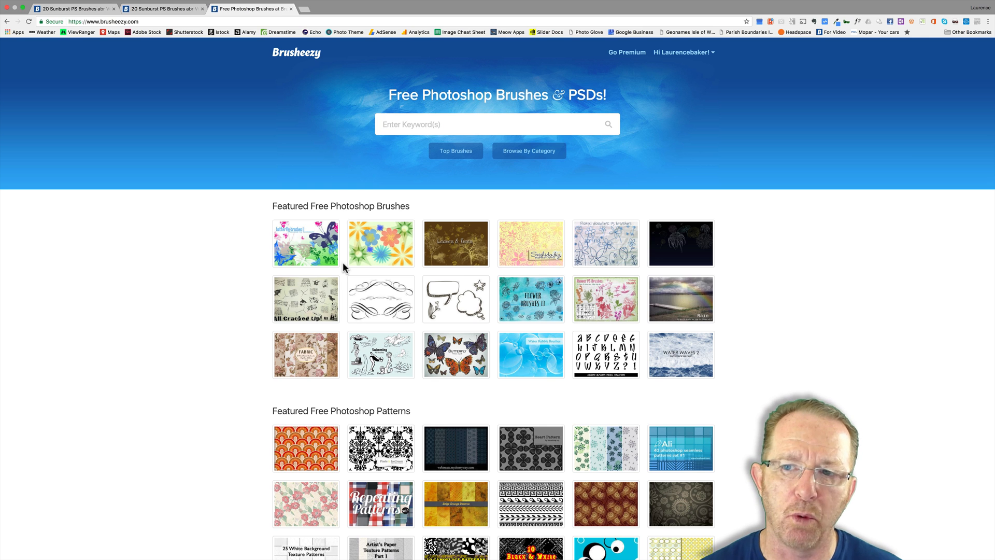
{"action": "mouse_move", "coordinate": [375, 275]}
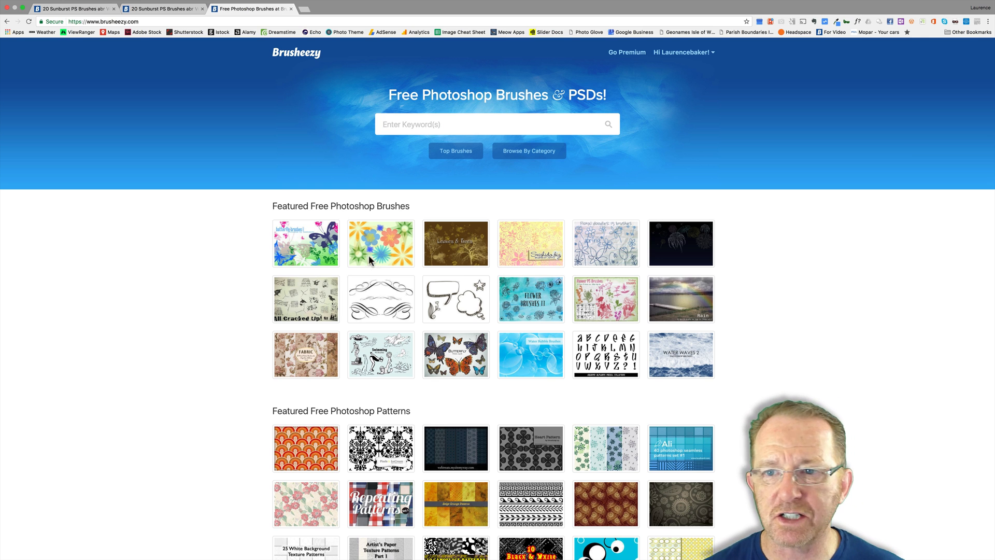
{"action": "mouse_move", "coordinate": [562, 84]}
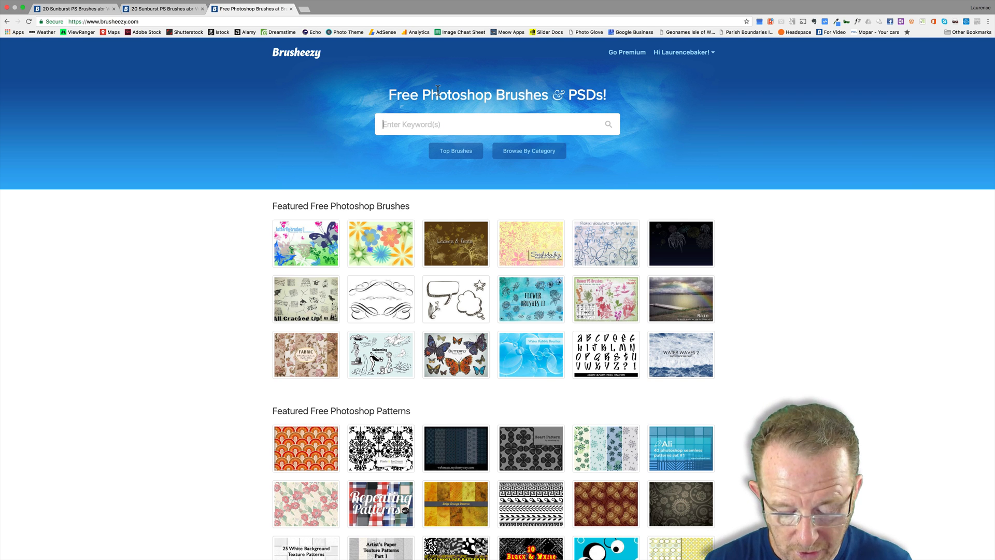
Search Brusheezy for 'sunburst' brushes.
{"action": "type", "text": "sunburst"}
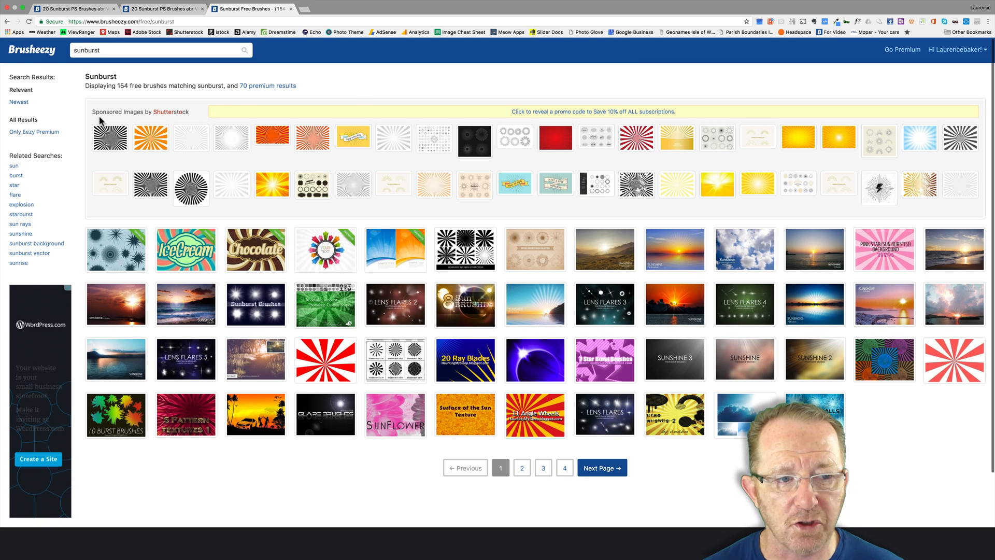
{"action": "mouse_move", "coordinate": [740, 157]}
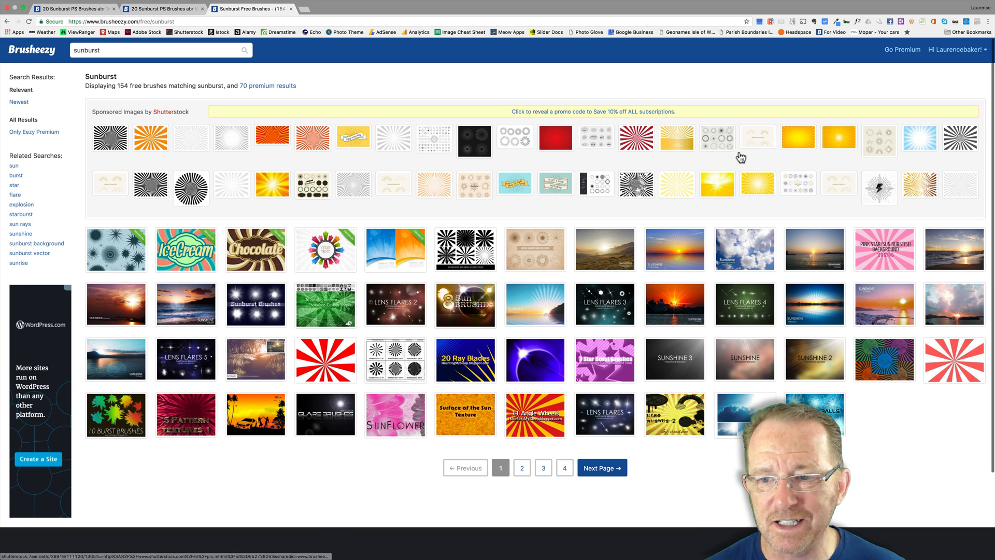
{"action": "mouse_move", "coordinate": [726, 209]}
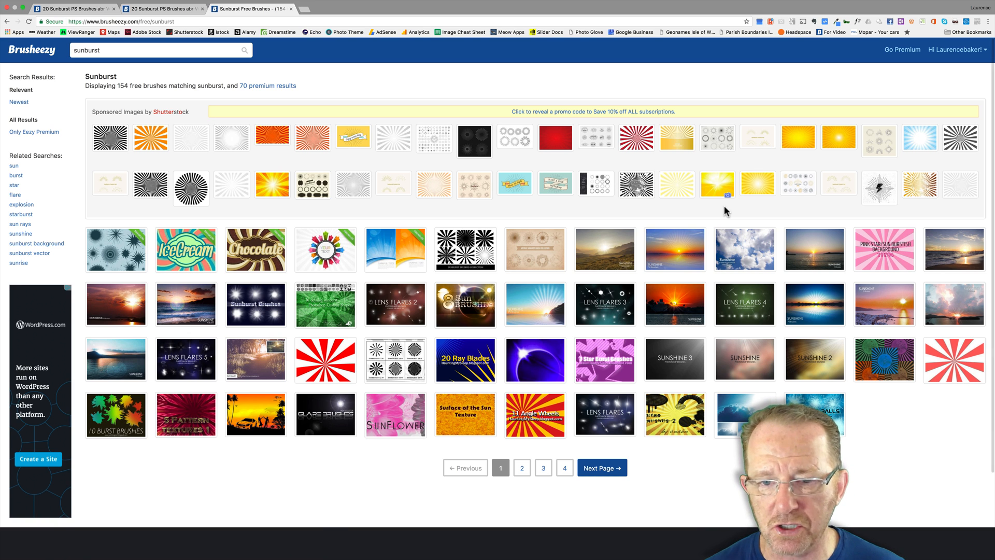
{"action": "mouse_move", "coordinate": [116, 250]}
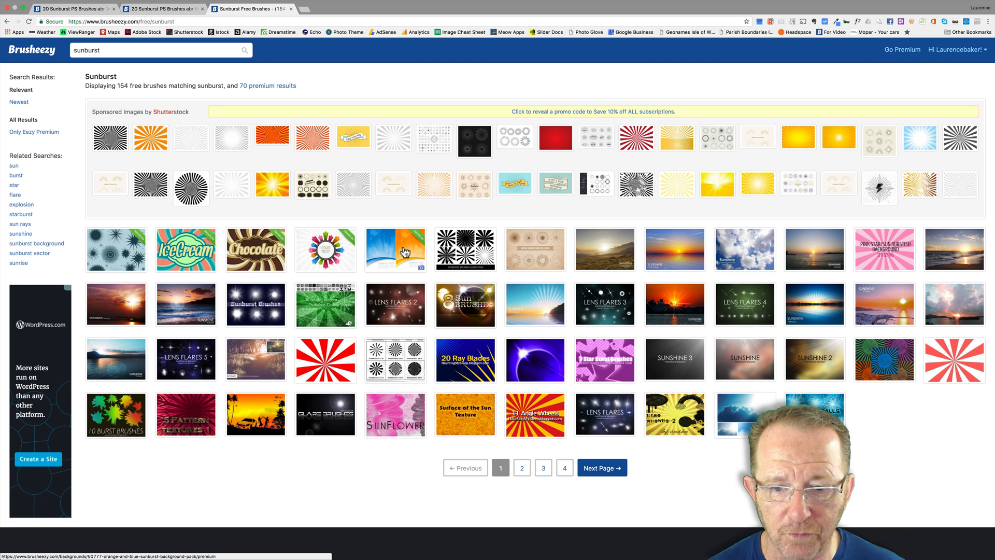
{"action": "mouse_move", "coordinate": [527, 253]}
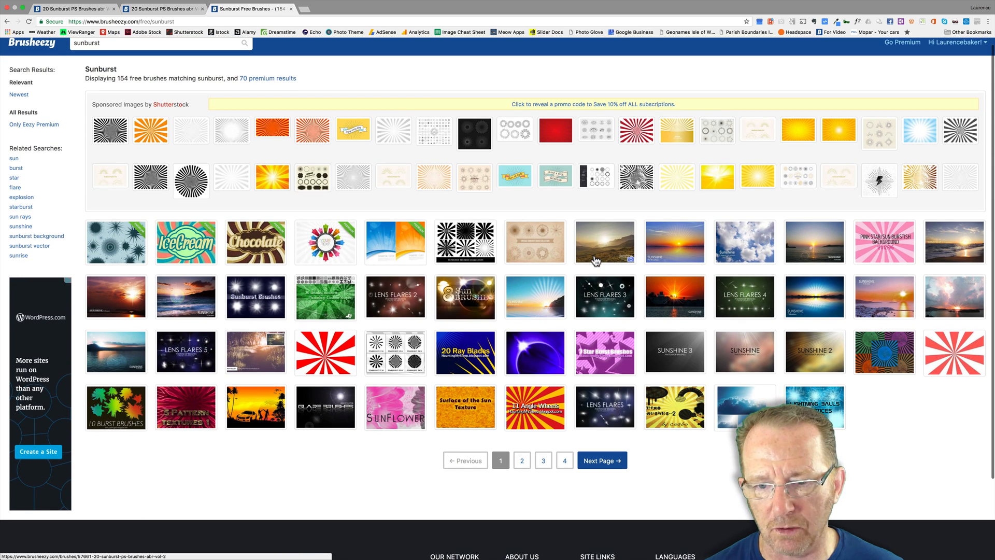
Go to the 20 Sunburst PS Brushes abr Vol.2 pack page and dismiss its licence notice.
{"action": "left_click", "coordinate": [605, 243]}
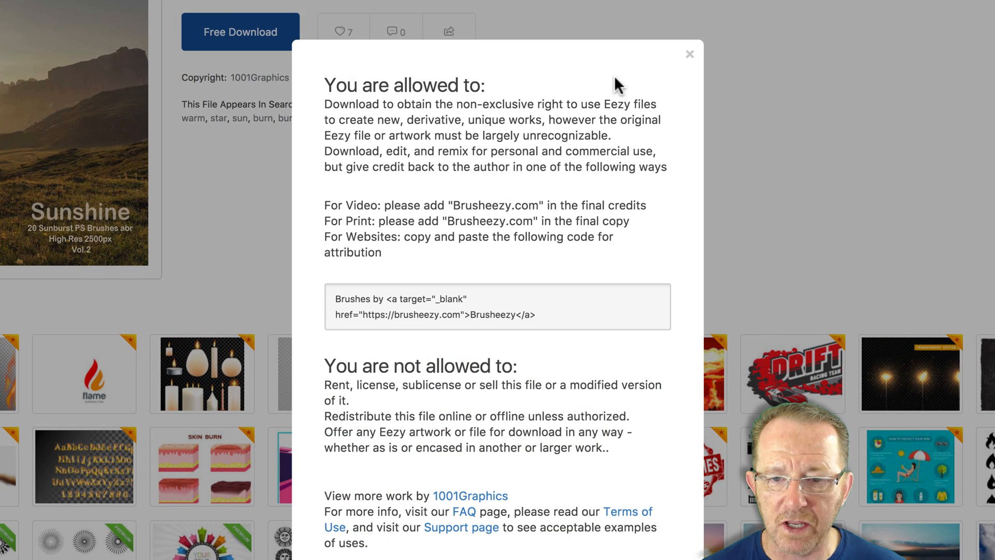
{"action": "mouse_move", "coordinate": [676, 141]}
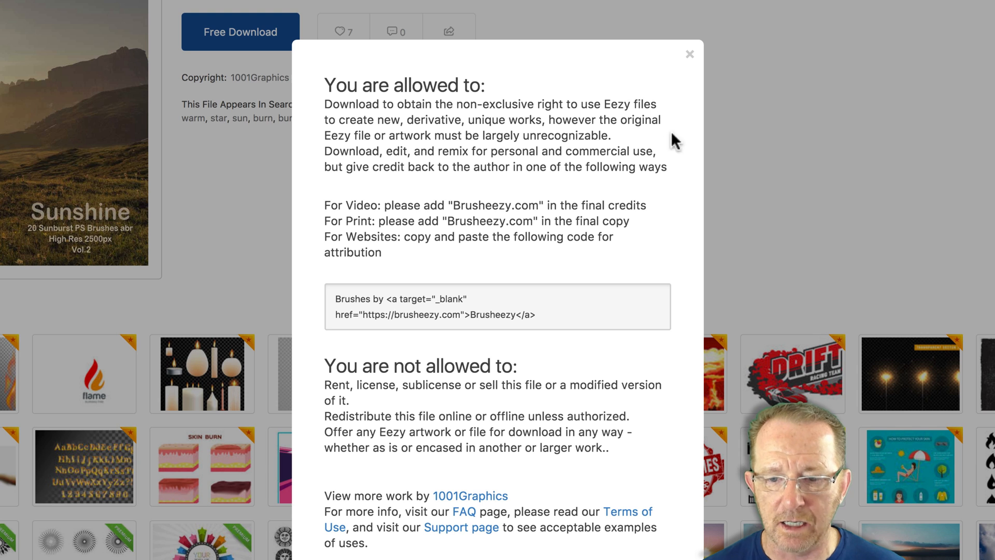
{"action": "mouse_move", "coordinate": [349, 150]}
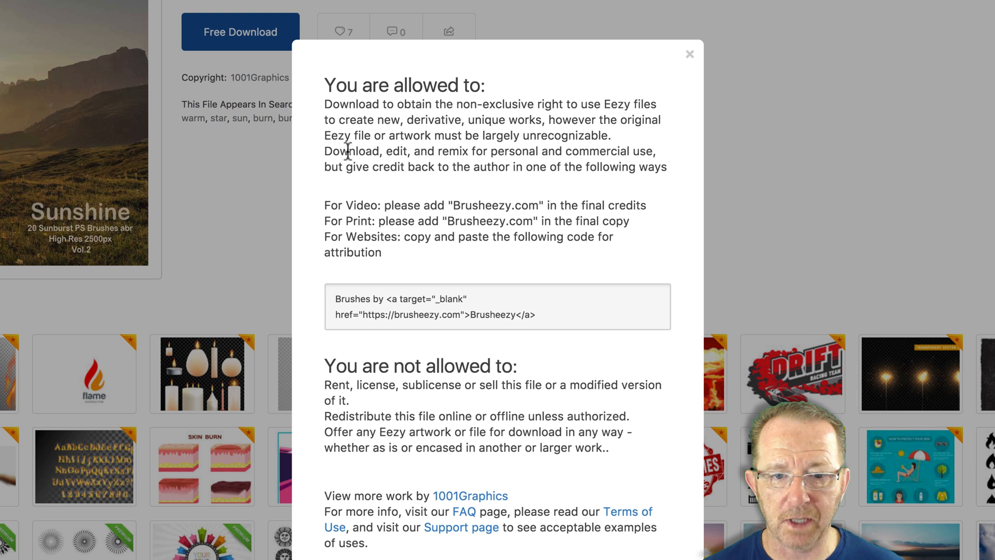
{"action": "mouse_move", "coordinate": [558, 120]}
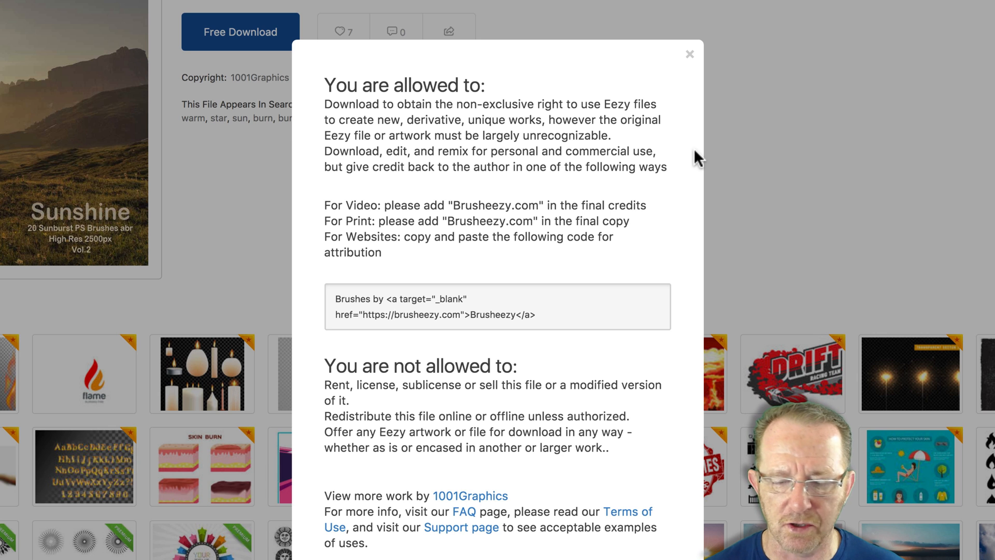
{"action": "mouse_move", "coordinate": [693, 89]}
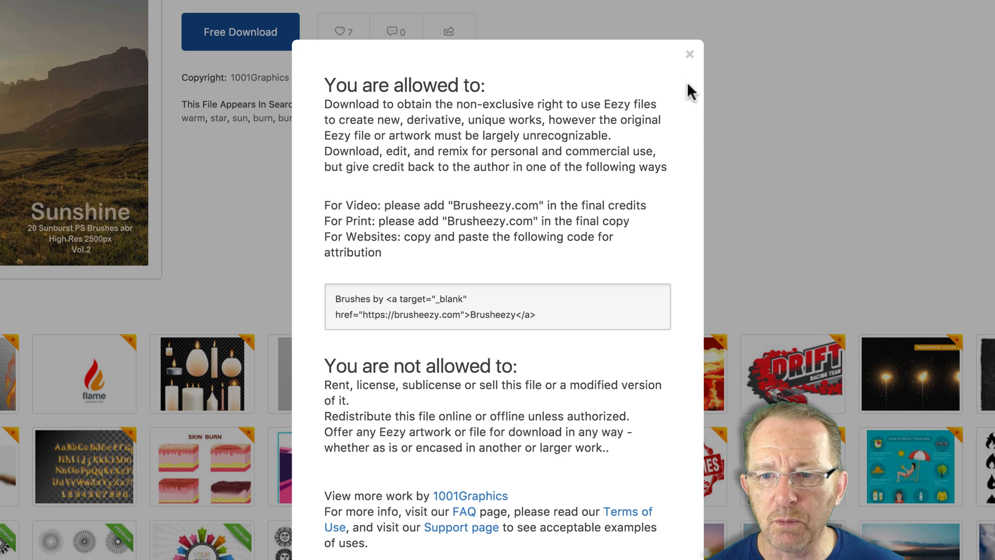
{"action": "left_click", "coordinate": [689, 54]}
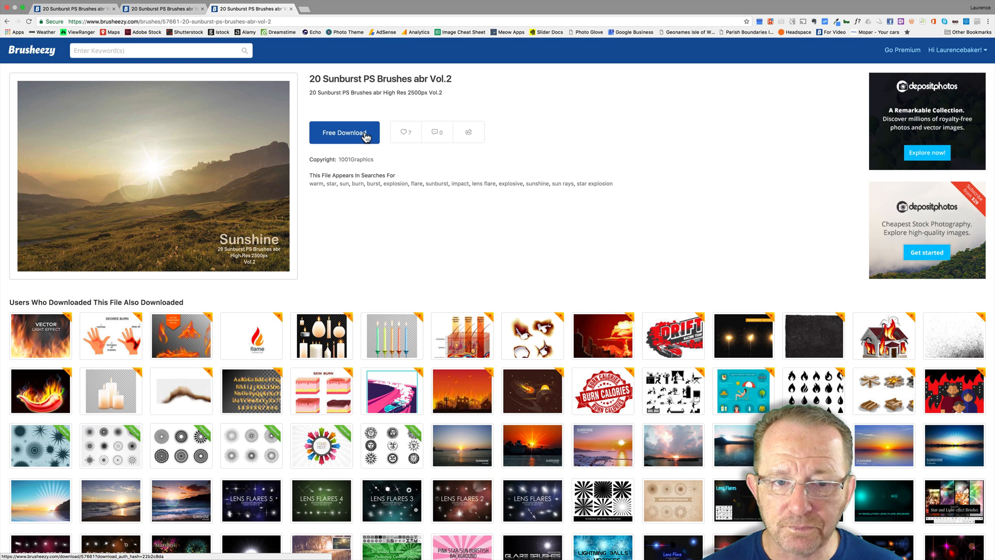
Start the free download of the 20 Sunburst Brushes.abr pack.
{"action": "left_click", "coordinate": [344, 133]}
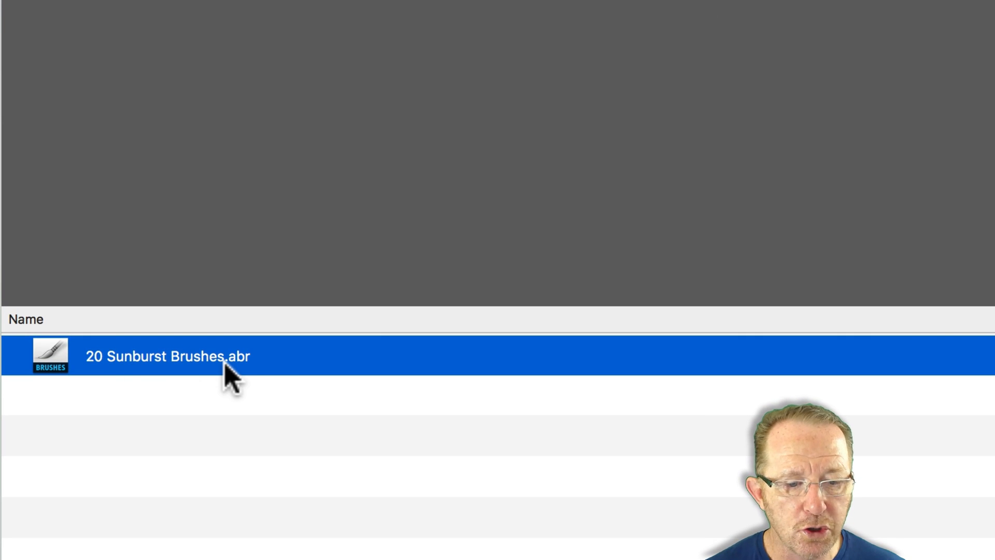
{"action": "mouse_move", "coordinate": [286, 383]}
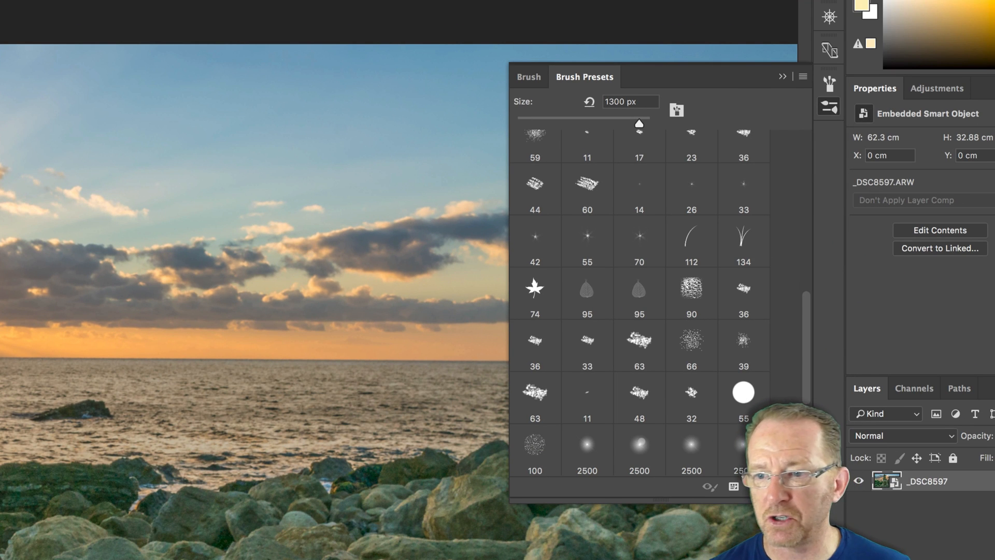
Show the Brush Presets panel as small thumbnails and select the first 2500 px sunburst brush.
{"action": "scroll", "scroll_direction": "down", "scroll_amount": 3}
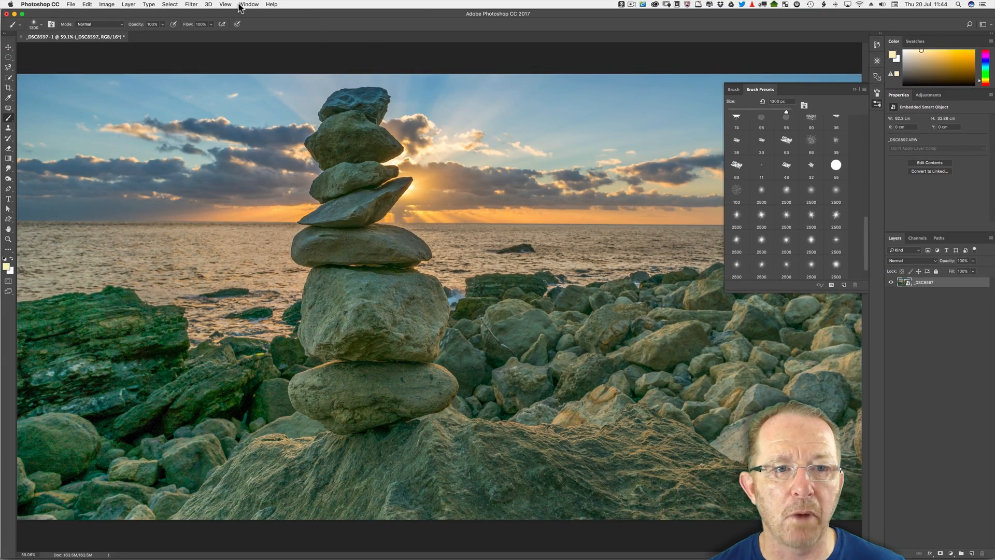
{"action": "left_click", "coordinate": [249, 5]}
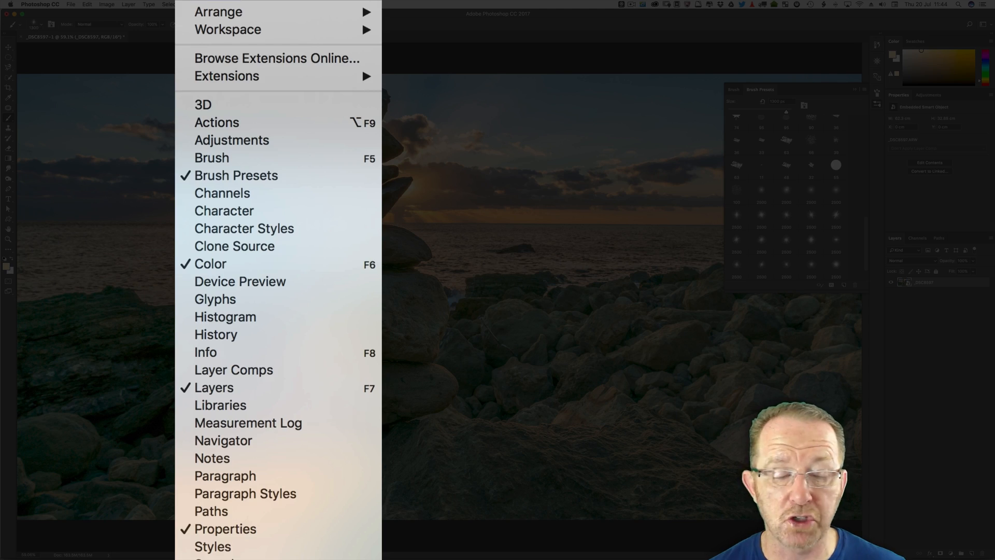
{"action": "mouse_move", "coordinate": [235, 171]}
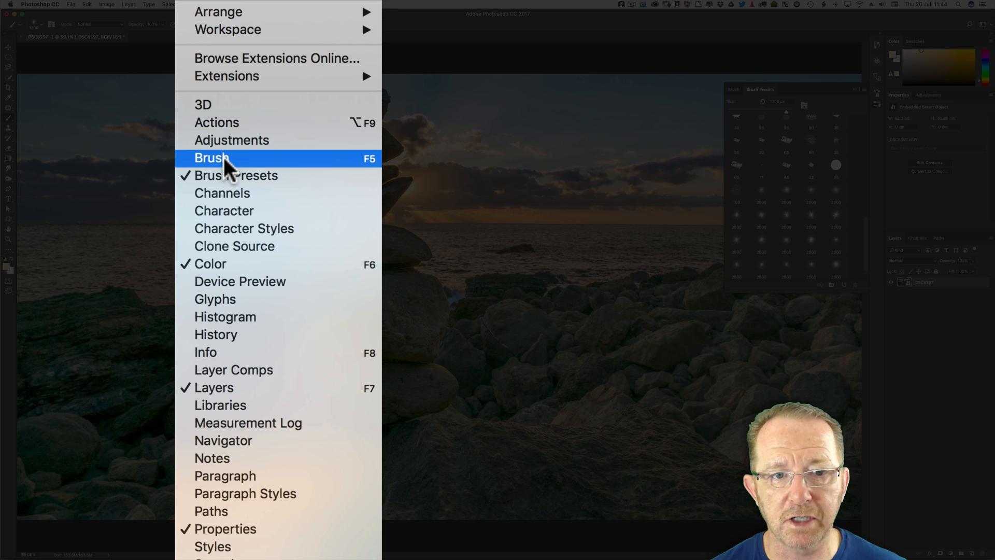
{"action": "left_click", "coordinate": [212, 157]}
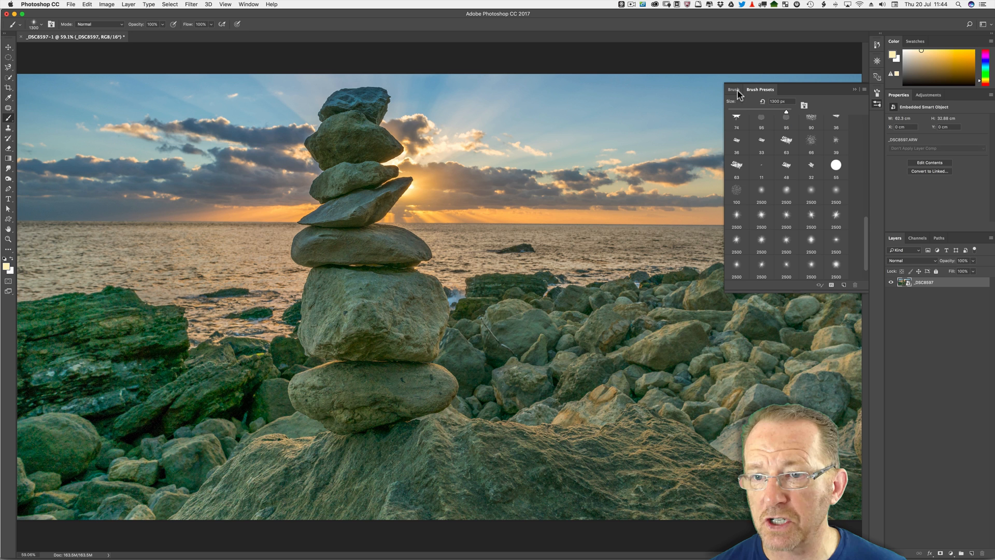
{"action": "left_click", "coordinate": [734, 90]}
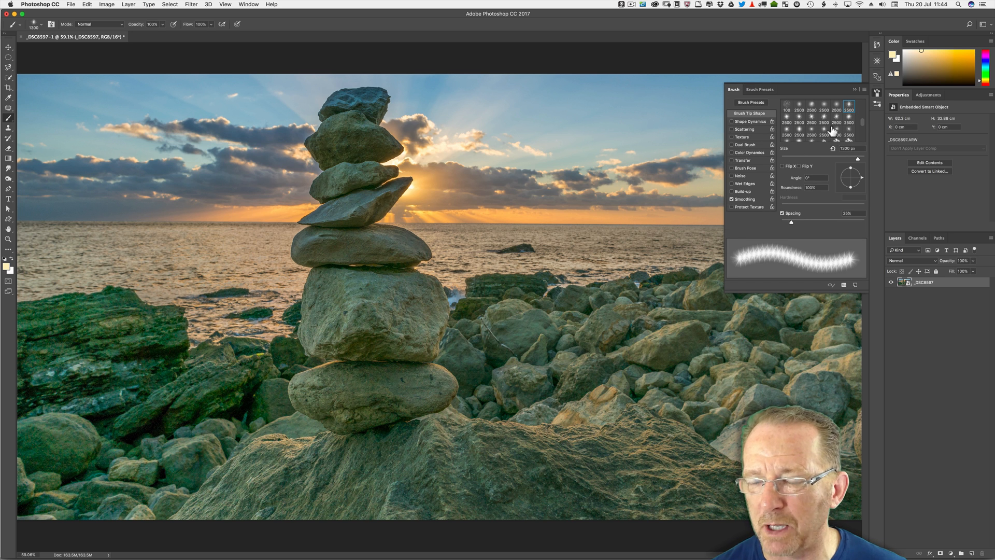
{"action": "left_click", "coordinate": [760, 89]}
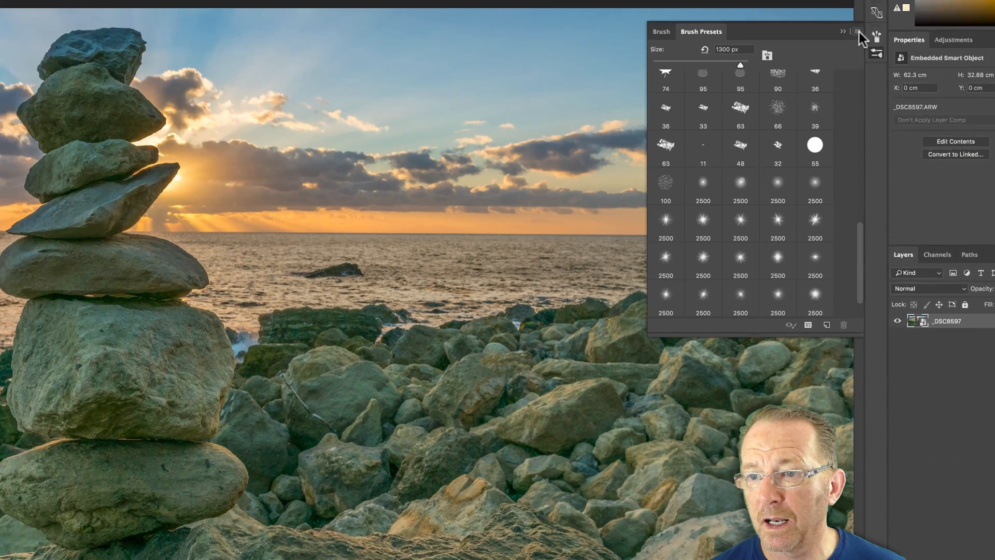
{"action": "left_click", "coordinate": [854, 31]}
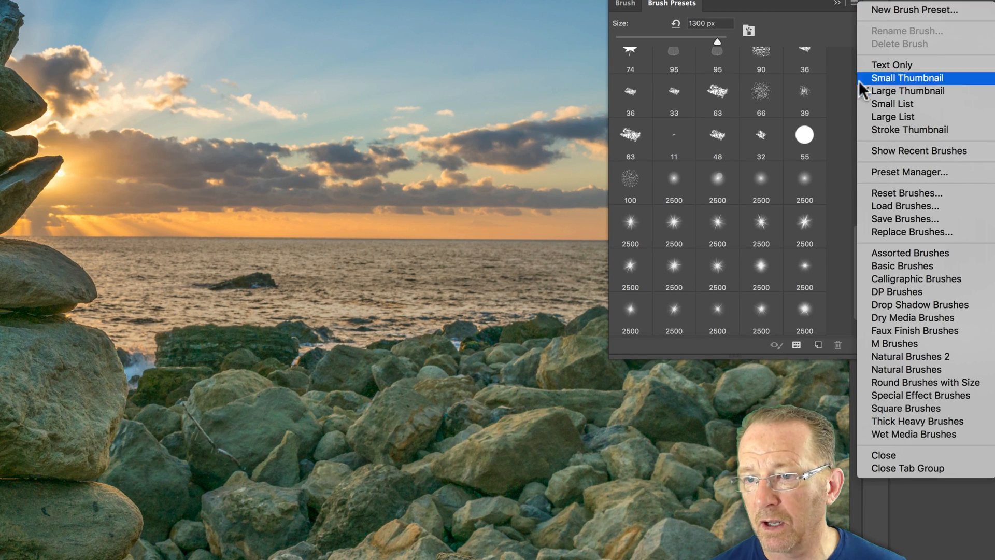
{"action": "left_click", "coordinate": [908, 78]}
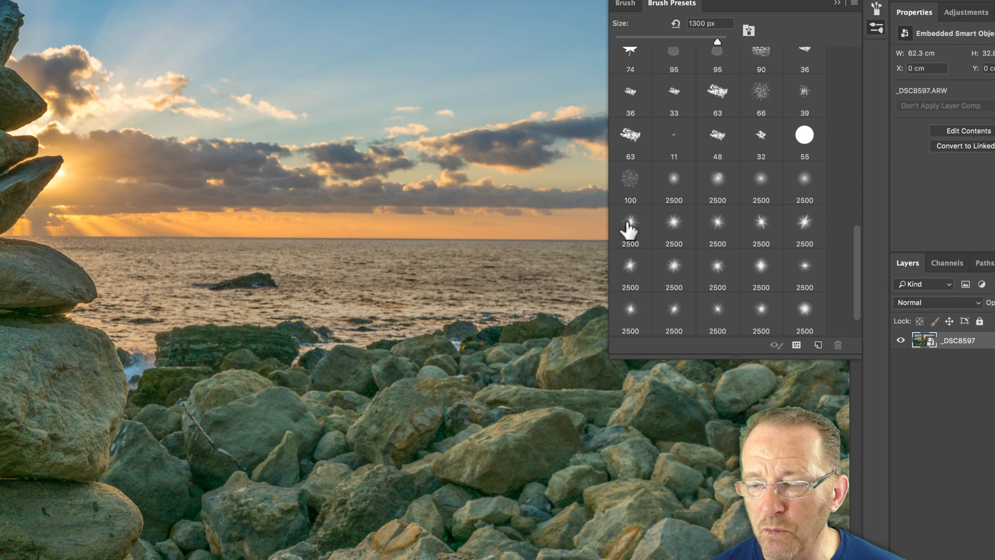
{"action": "left_click", "coordinate": [631, 224]}
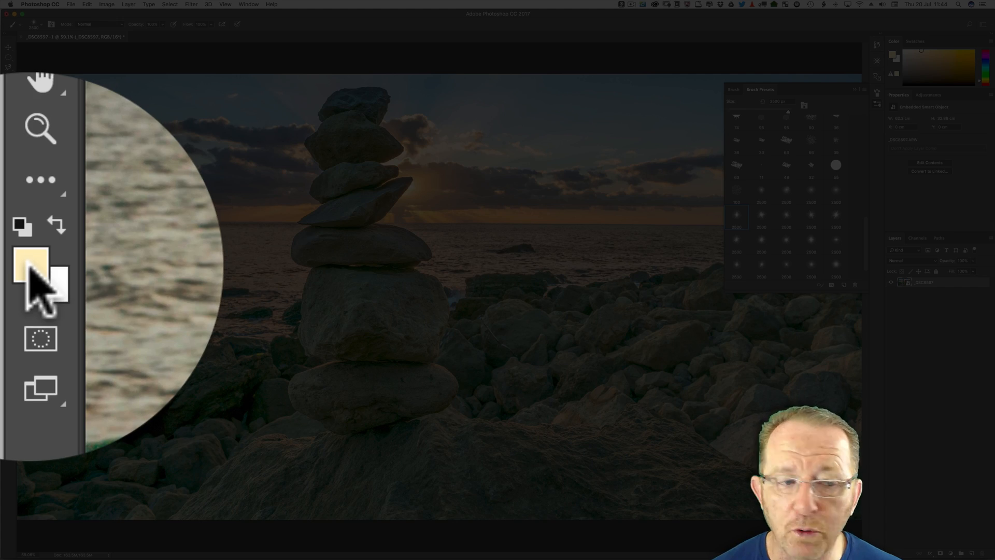
{"action": "left_click", "coordinate": [29, 268]}
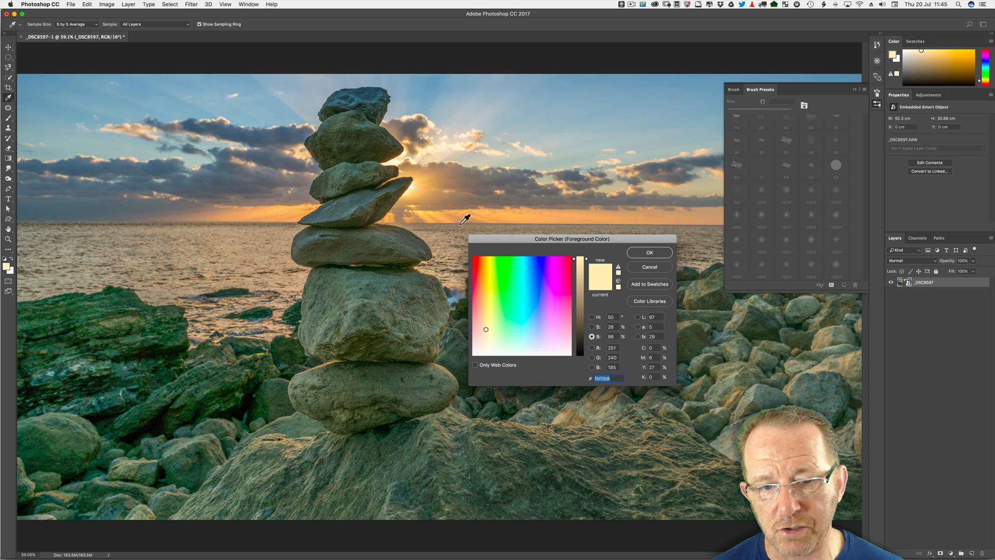
{"action": "mouse_move", "coordinate": [415, 205]}
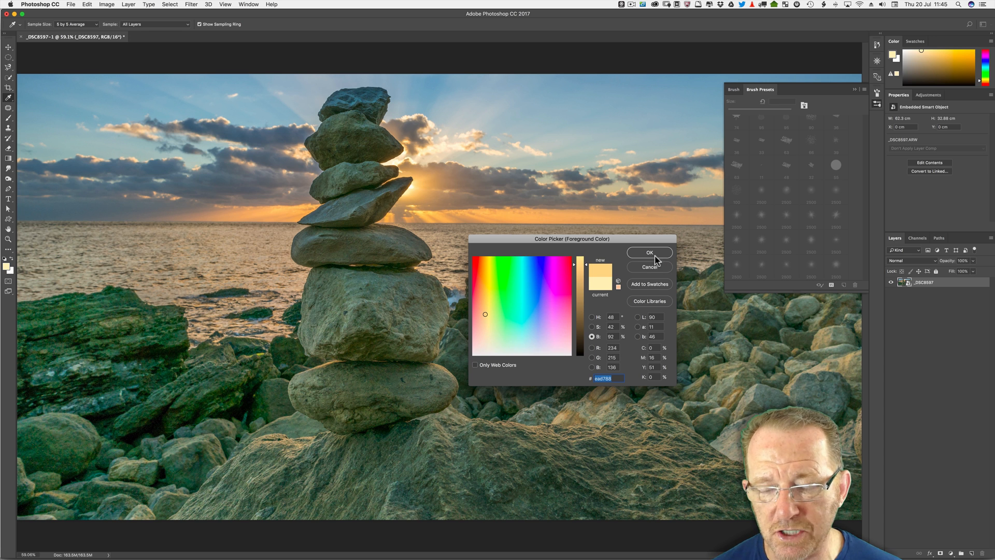
{"action": "left_click", "coordinate": [649, 252]}
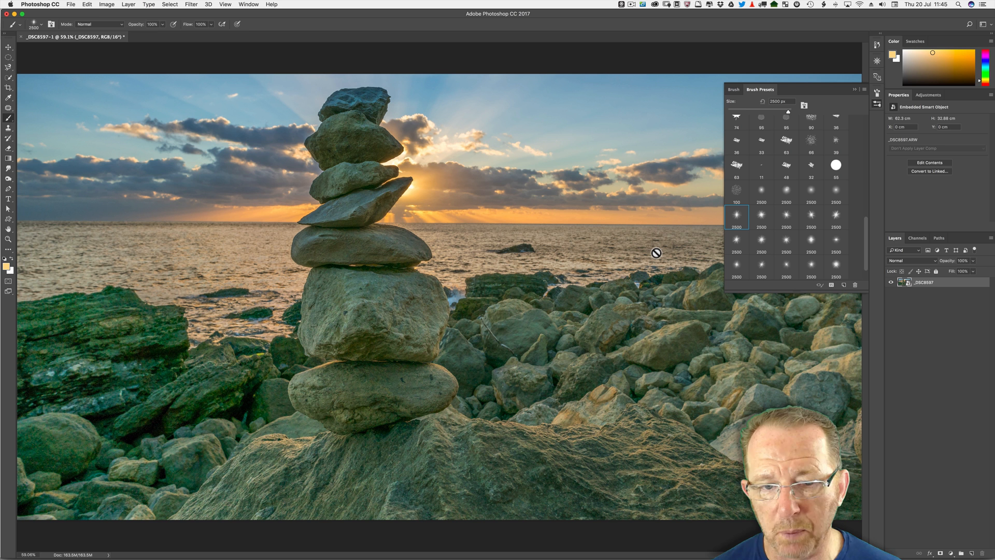
{"action": "mouse_move", "coordinate": [505, 205]}
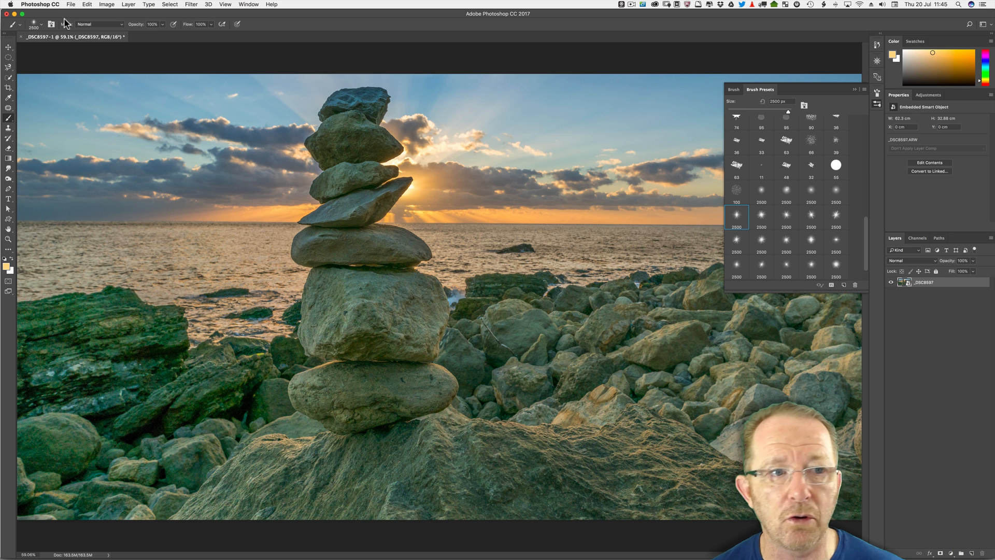
Create a new layer named 'Sun' for the sunburst flare.
{"action": "left_click", "coordinate": [124, 4]}
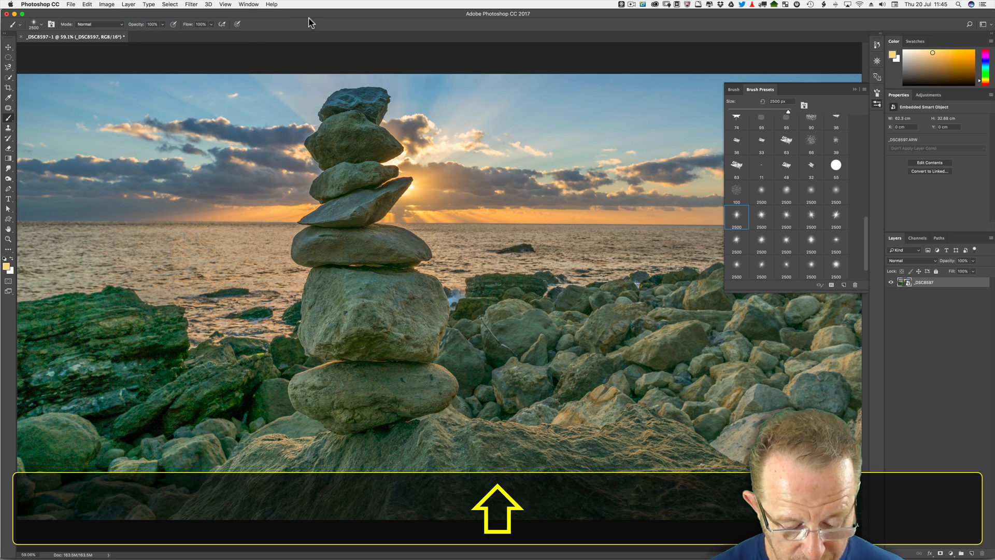
{"action": "key", "text": "Shift+Cmd+N"}
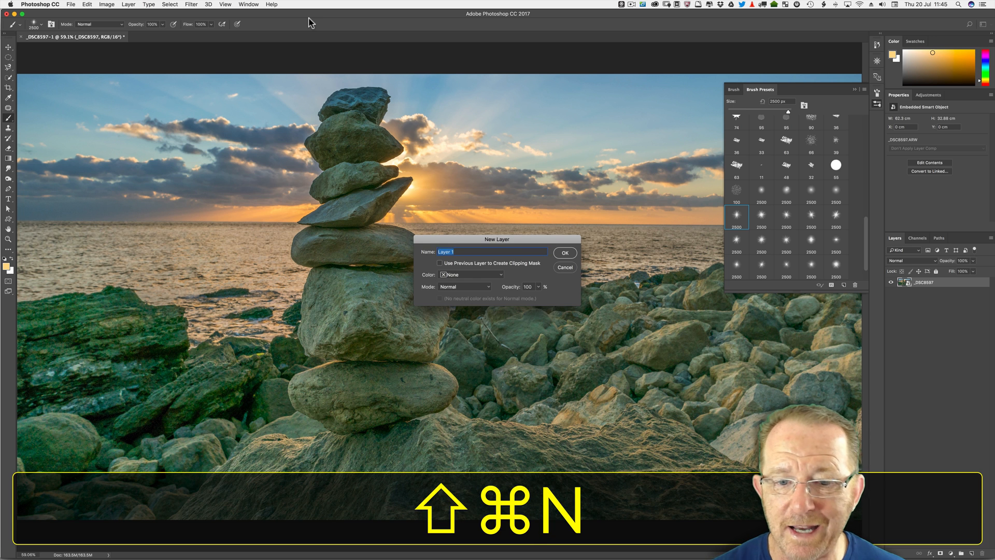
{"action": "type", "text": "Sun"}
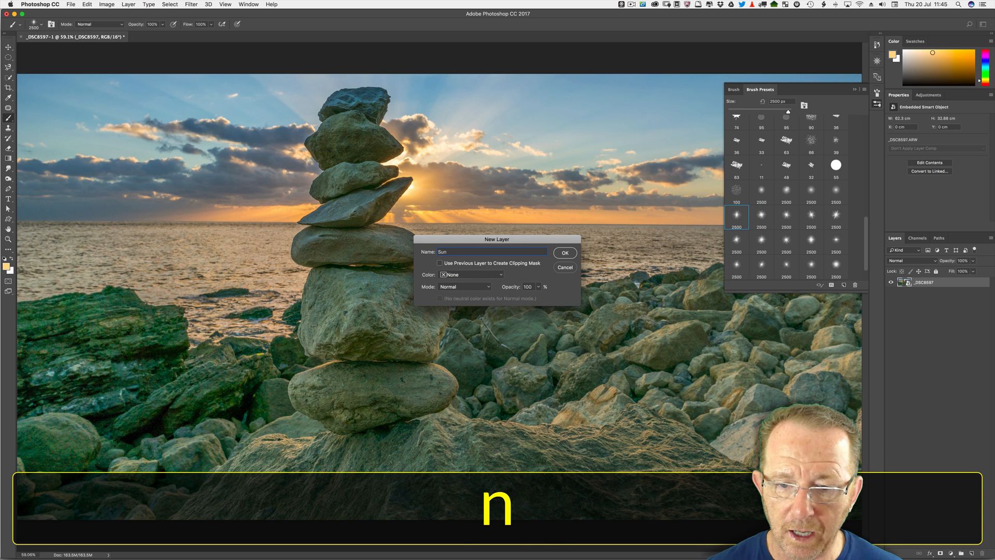
{"action": "left_click", "coordinate": [565, 253]}
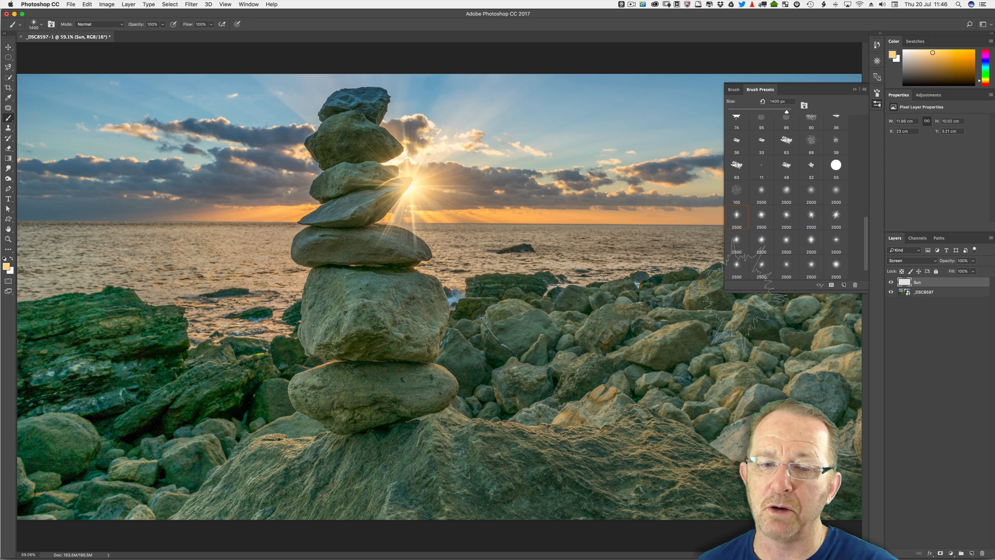
Set the Sun layer's blend mode to Color Dodge and bring up the Layer Style effects.
{"action": "left_click", "coordinate": [912, 262]}
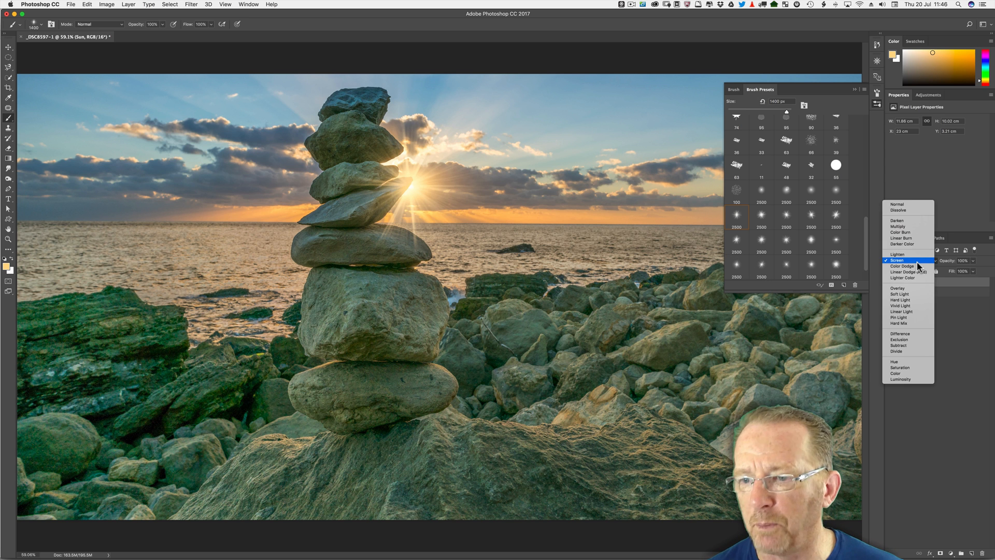
{"action": "mouse_move", "coordinate": [898, 289]}
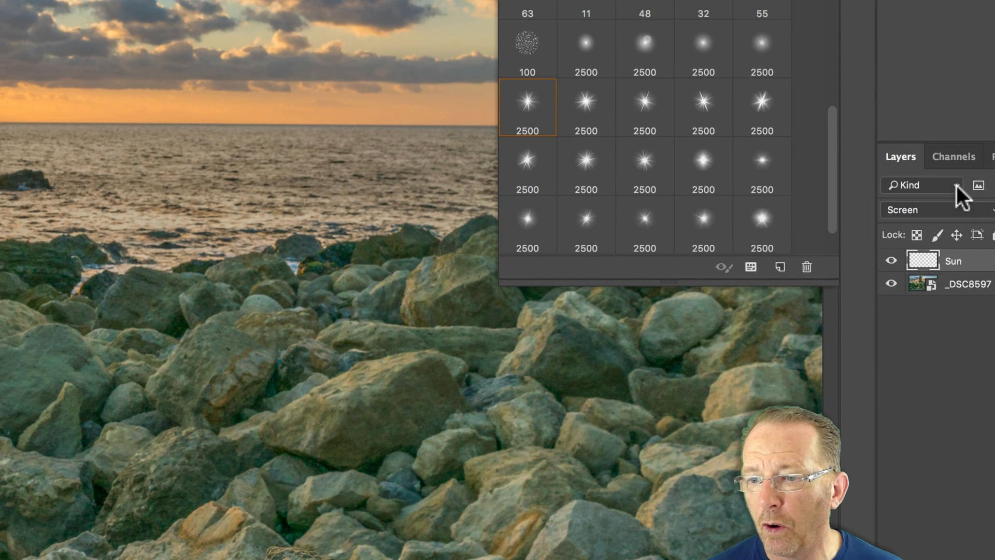
{"action": "left_click", "coordinate": [921, 210]}
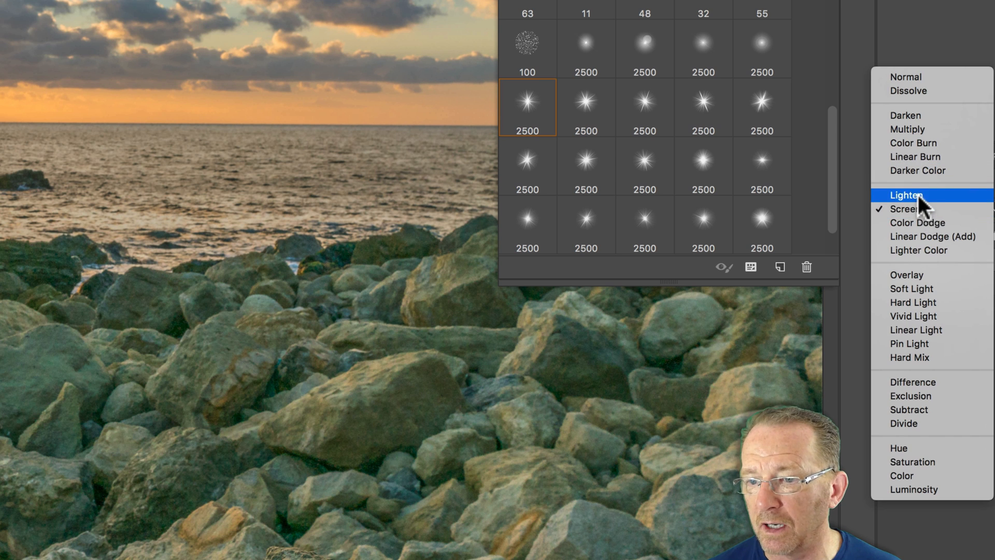
{"action": "mouse_move", "coordinate": [915, 288]}
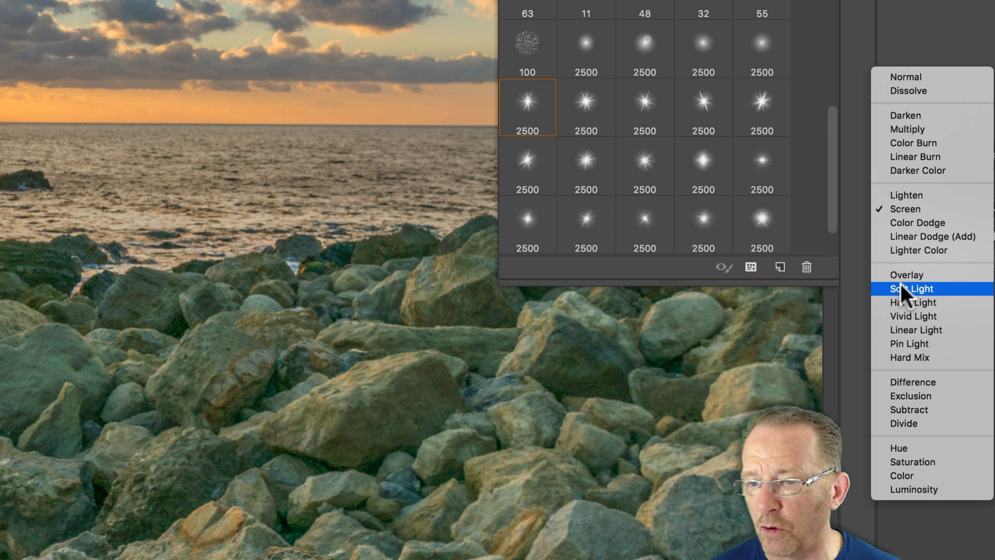
{"action": "mouse_move", "coordinate": [932, 250]}
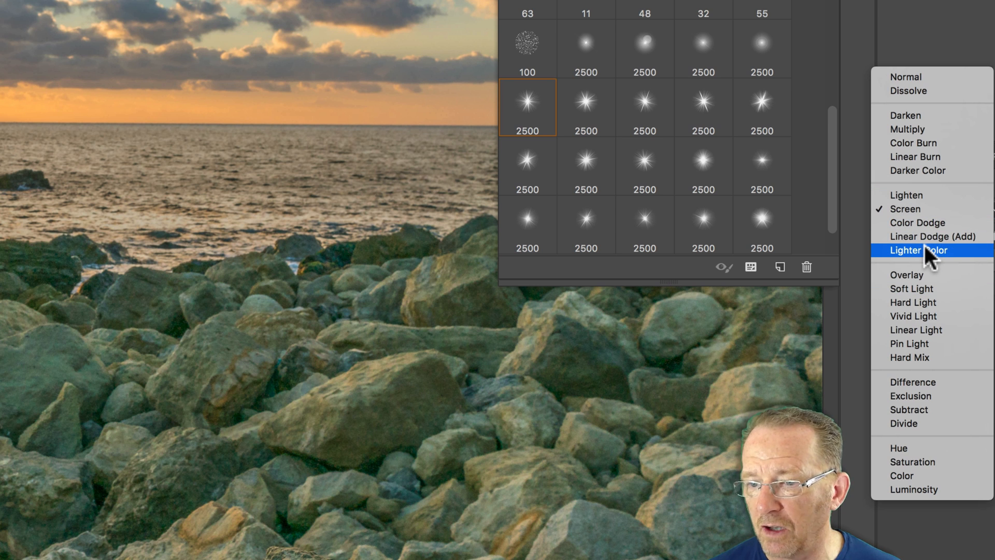
{"action": "mouse_move", "coordinate": [909, 130]}
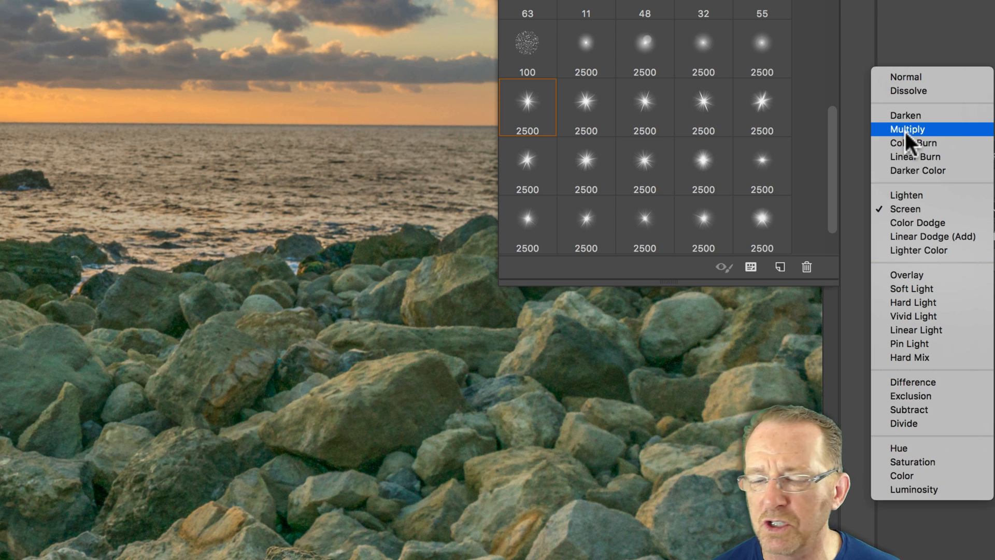
{"action": "mouse_move", "coordinate": [919, 201]}
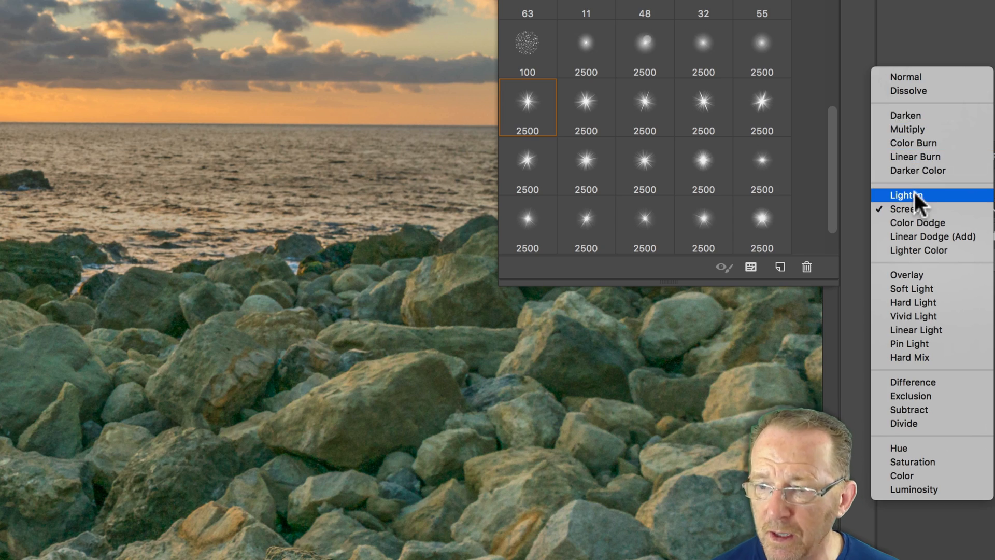
{"action": "left_click", "coordinate": [906, 195]}
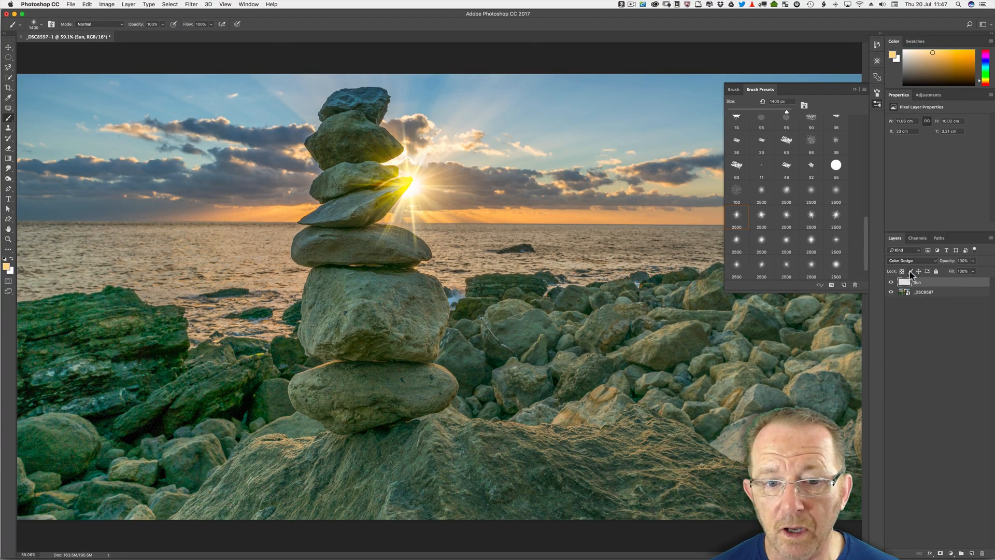
{"action": "left_click", "coordinate": [912, 261]}
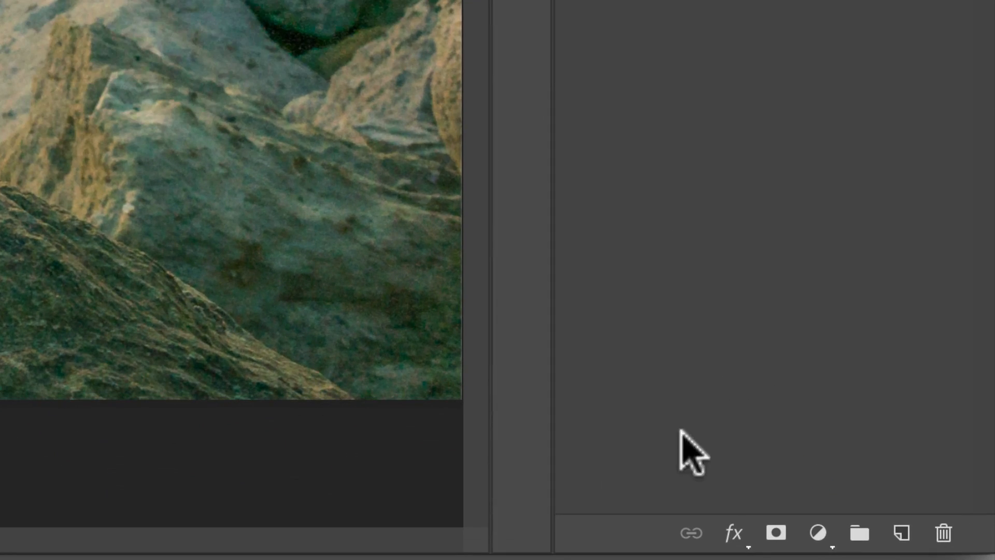
{"action": "left_click", "coordinate": [736, 541]}
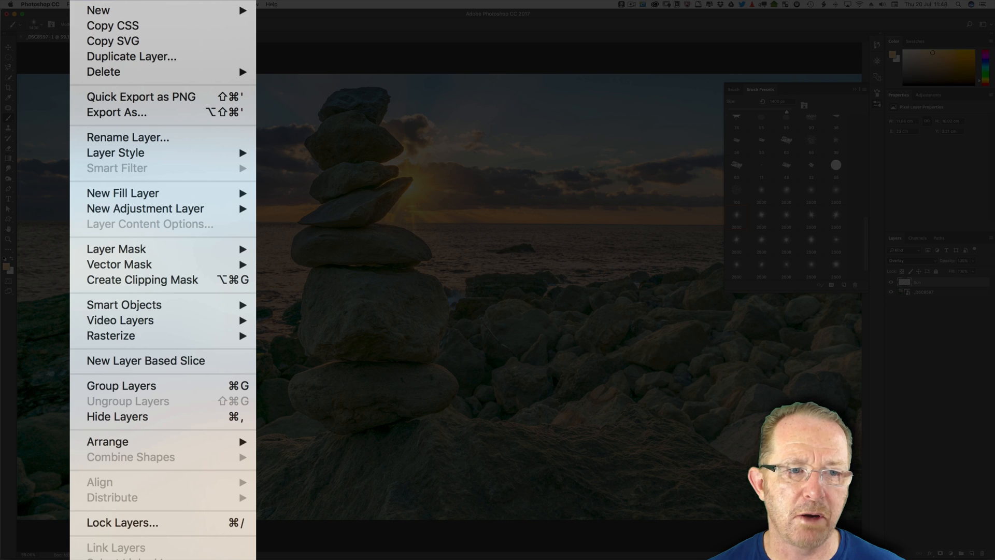
{"action": "left_click", "coordinate": [115, 152]}
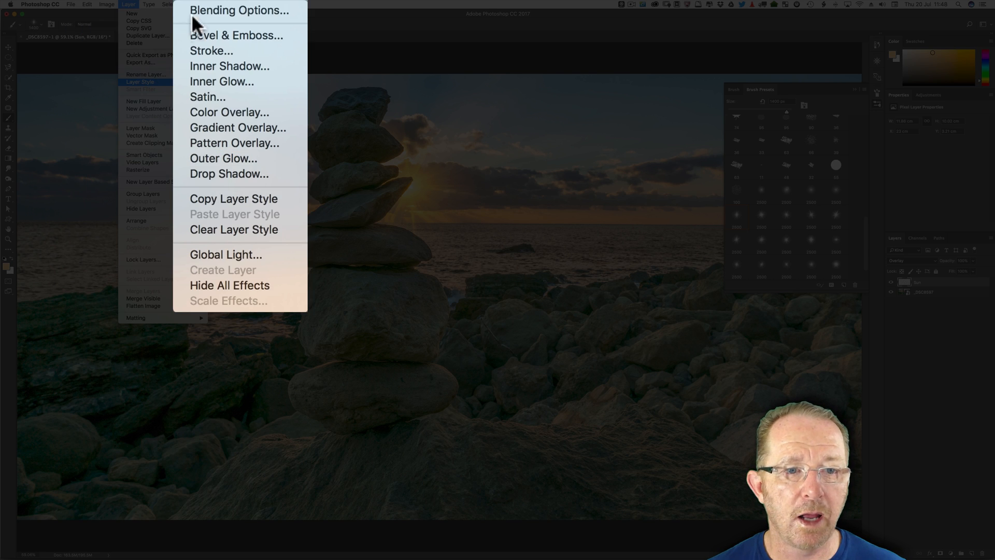
{"action": "mouse_move", "coordinate": [213, 68]}
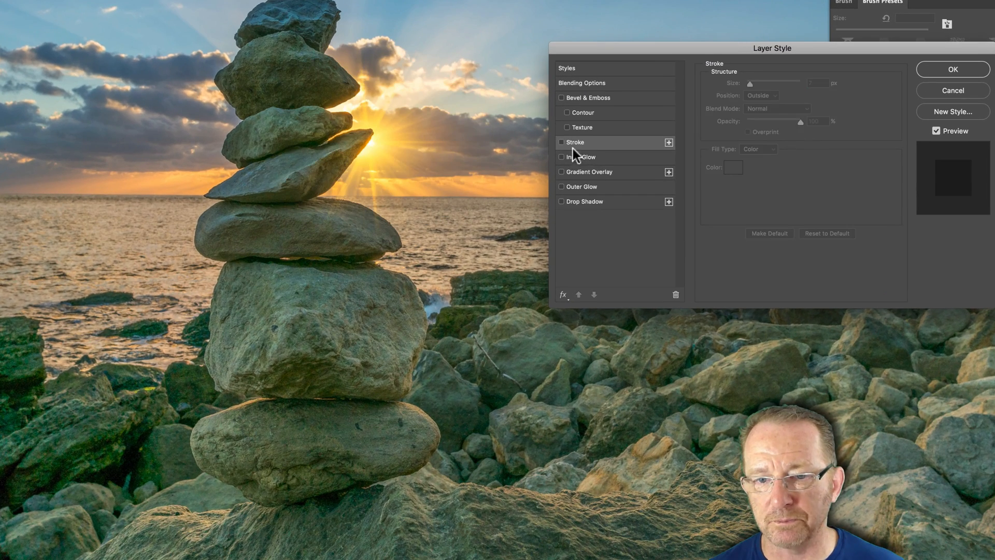
Enable a centre-sourced Inner Glow with raised choke, about 103 px size and a plain linear contour.
{"action": "left_click", "coordinate": [583, 158]}
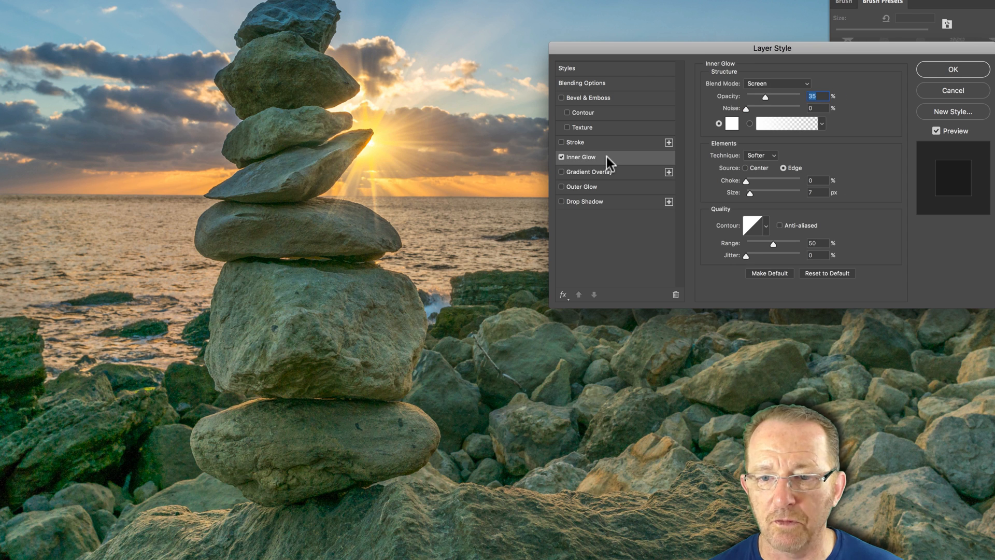
{"action": "left_click", "coordinate": [747, 124]}
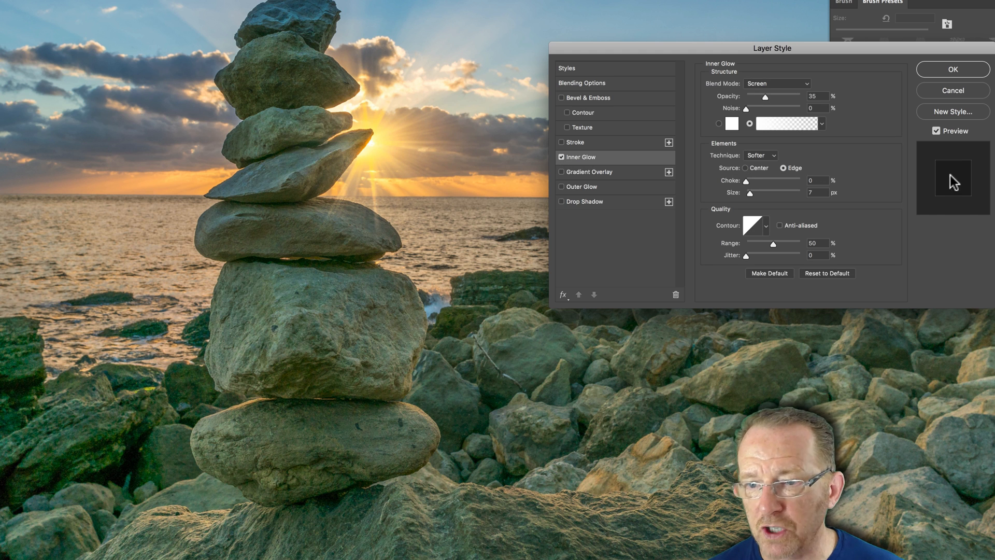
{"action": "mouse_move", "coordinate": [942, 201]}
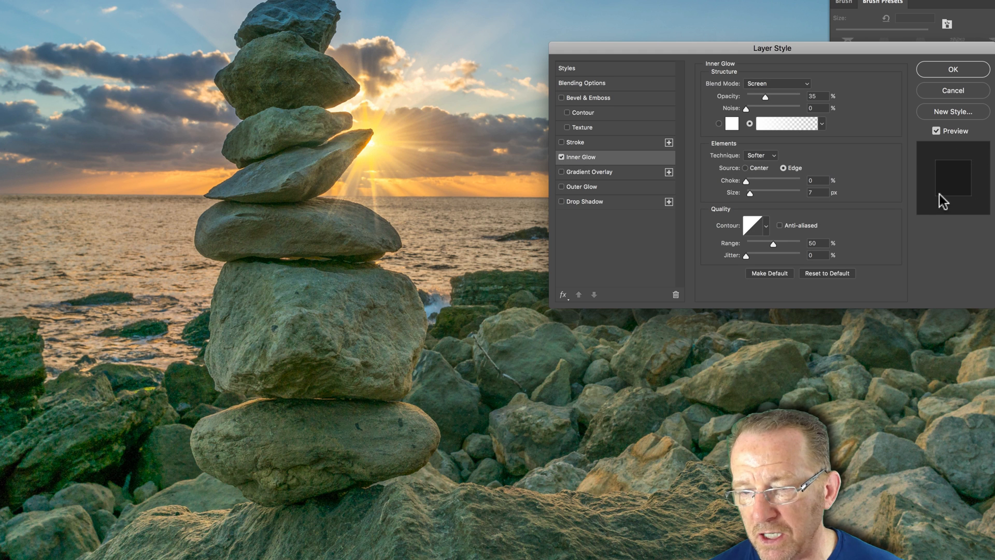
{"action": "mouse_move", "coordinate": [961, 203]}
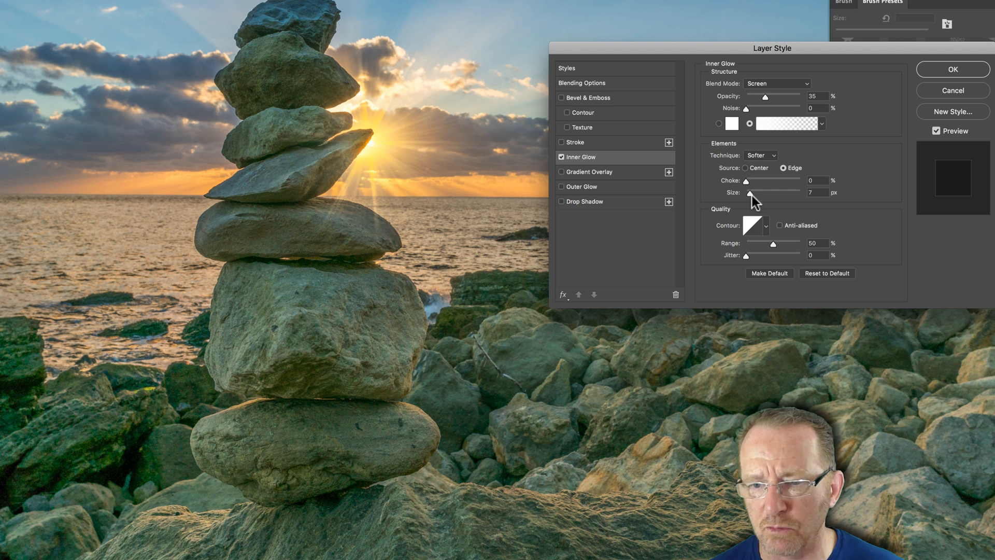
{"action": "left_click_drag", "start_coordinate": [748, 193], "coordinate": [760, 193]}
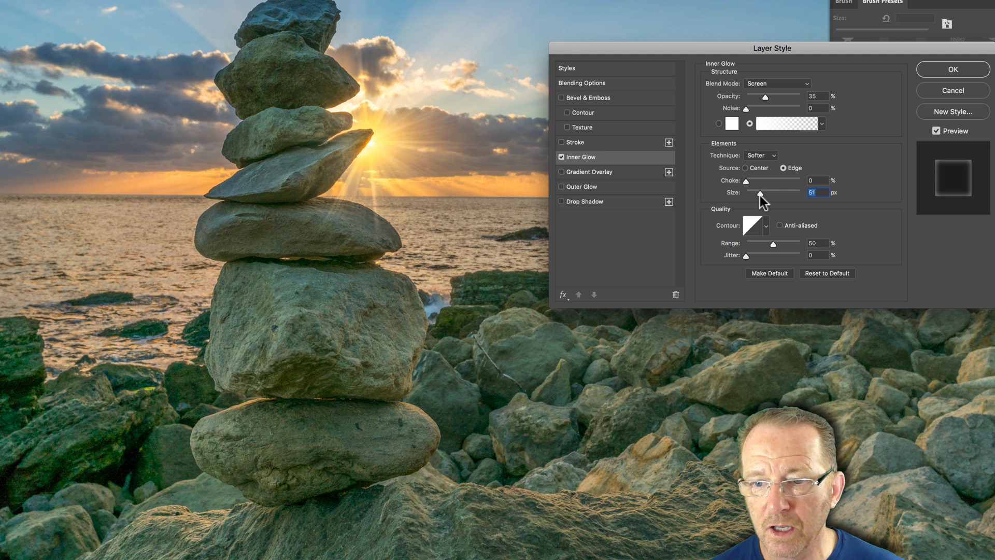
{"action": "left_click_drag", "start_coordinate": [760, 193], "coordinate": [770, 192]}
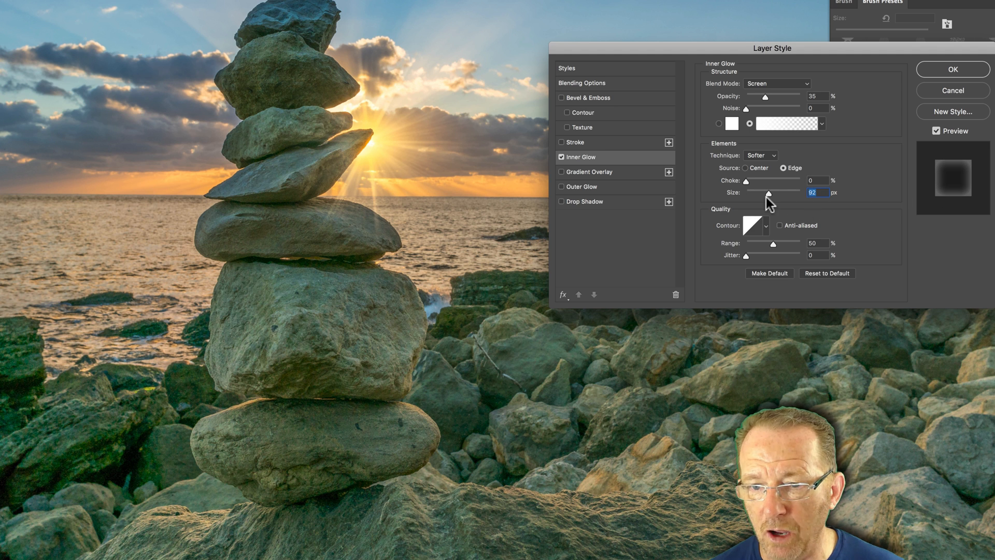
{"action": "left_click_drag", "start_coordinate": [753, 193], "coordinate": [751, 193]}
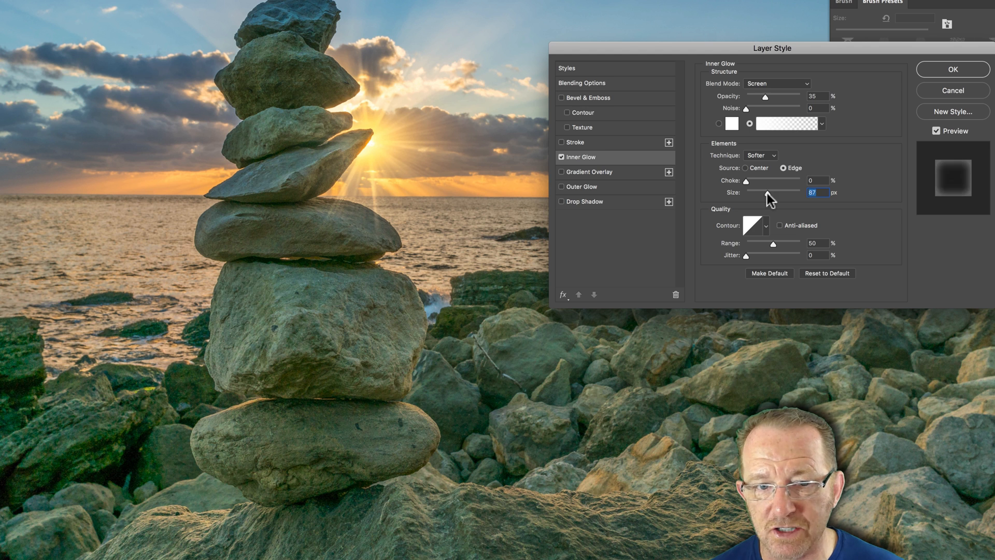
{"action": "left_click_drag", "start_coordinate": [770, 193], "coordinate": [779, 193]}
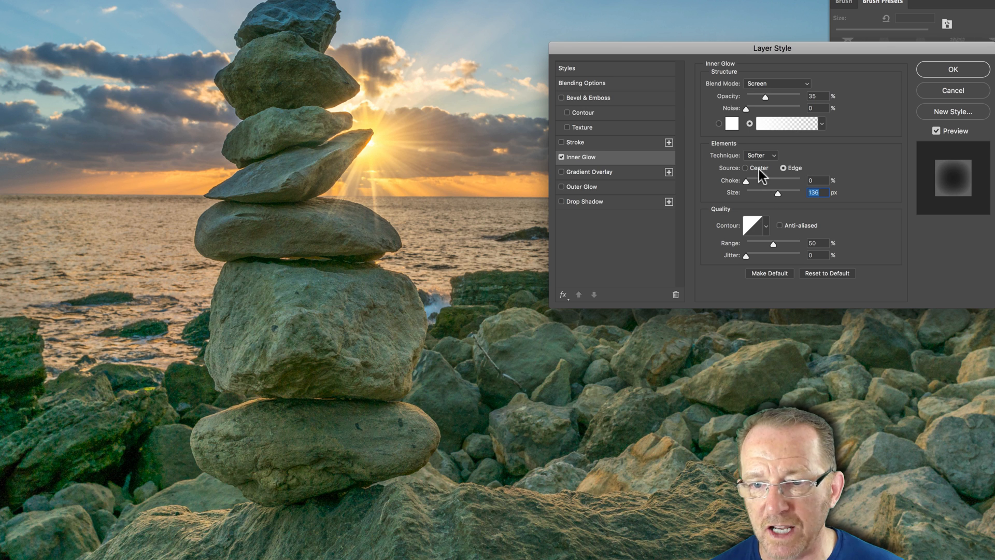
{"action": "left_click", "coordinate": [745, 168]}
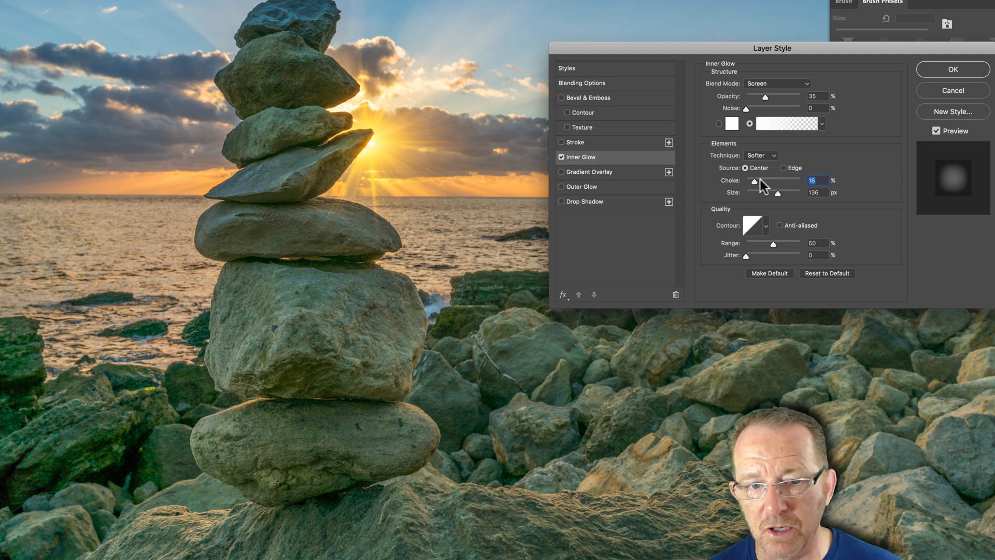
{"action": "left_click_drag", "start_coordinate": [778, 193], "coordinate": [764, 193]}
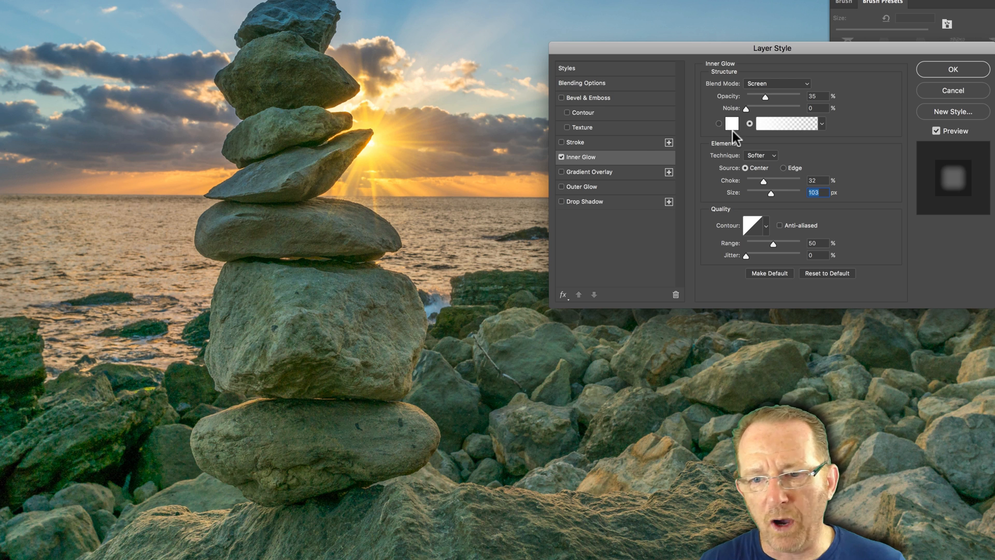
{"action": "mouse_move", "coordinate": [364, 149]}
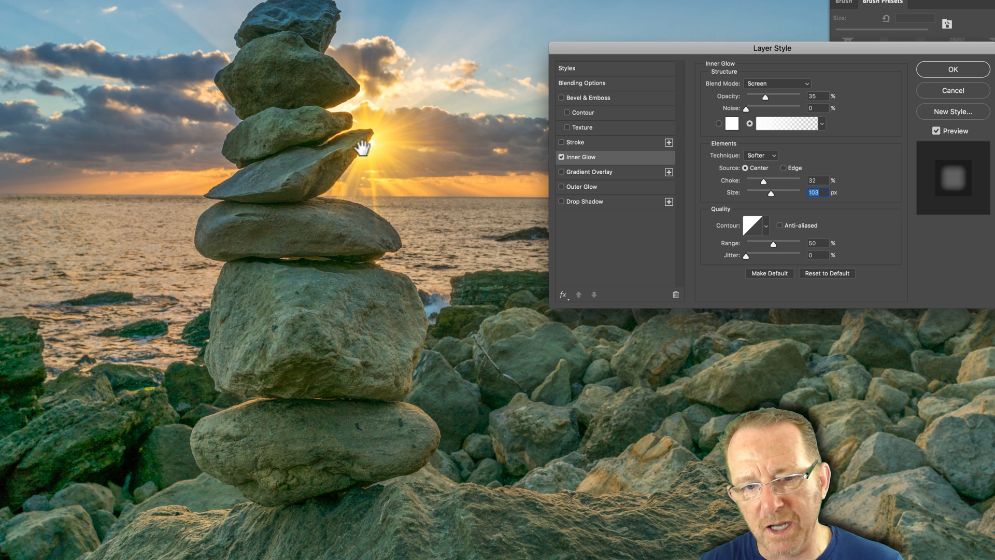
{"action": "mouse_move", "coordinate": [728, 146]}
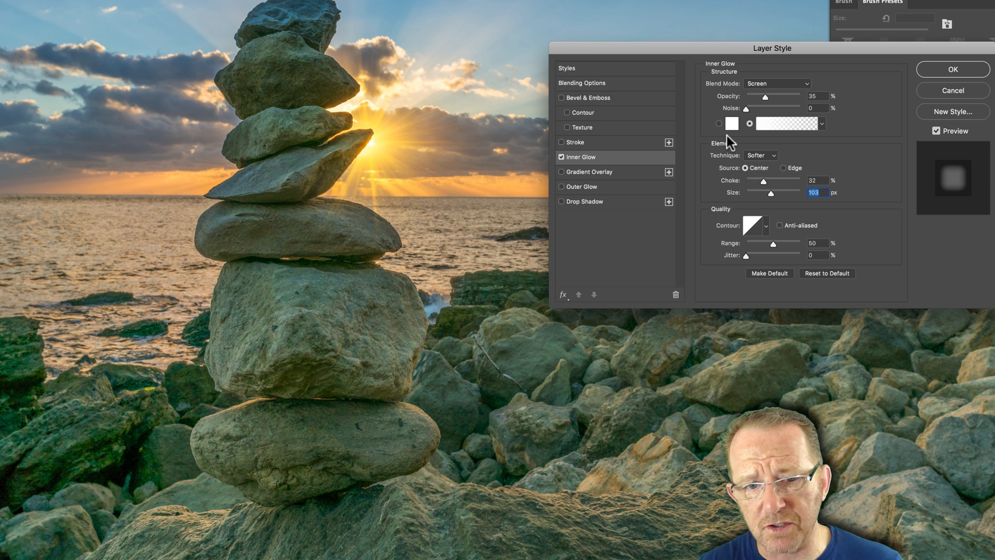
{"action": "mouse_move", "coordinate": [774, 179]}
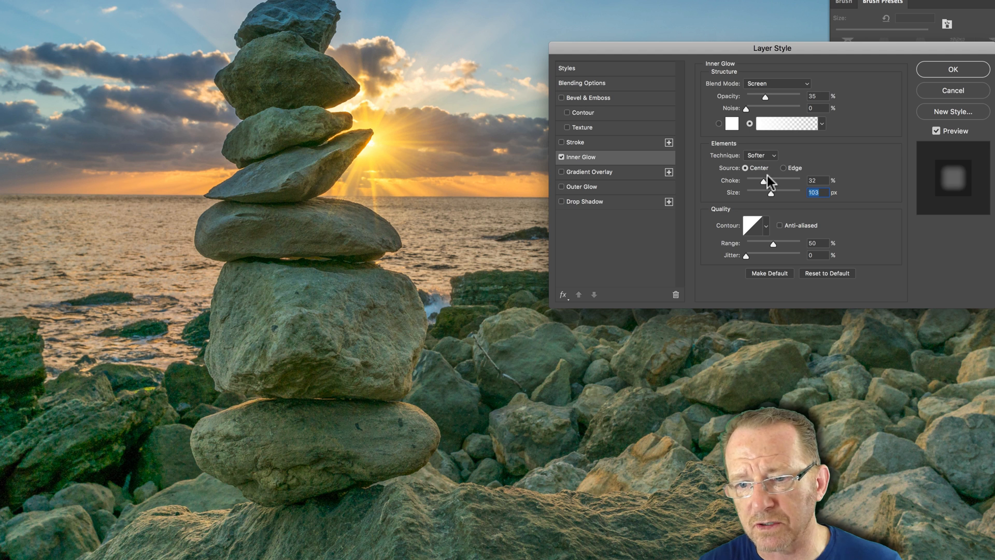
{"action": "mouse_move", "coordinate": [763, 181]}
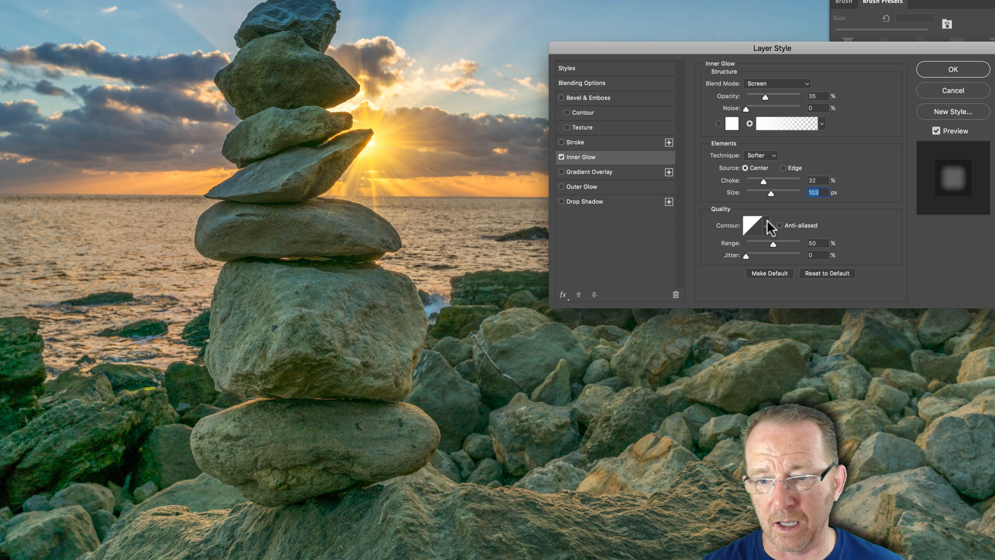
{"action": "left_click", "coordinate": [763, 224]}
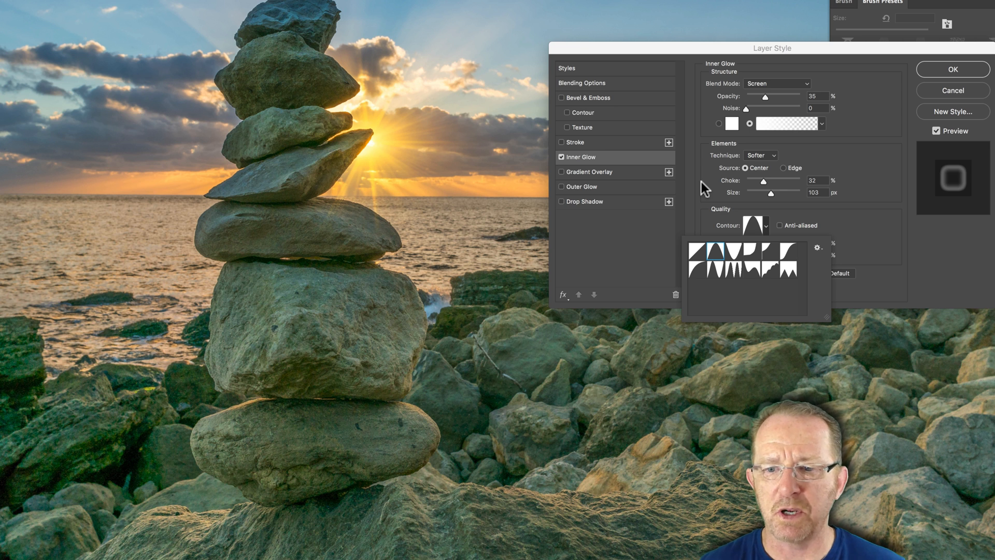
{"action": "mouse_move", "coordinate": [693, 255]}
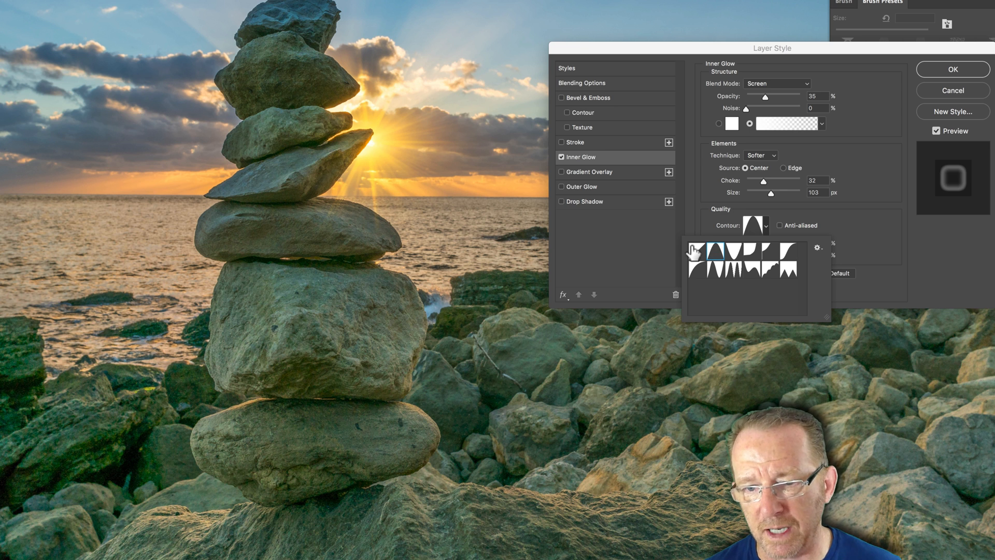
{"action": "left_click", "coordinate": [701, 252]}
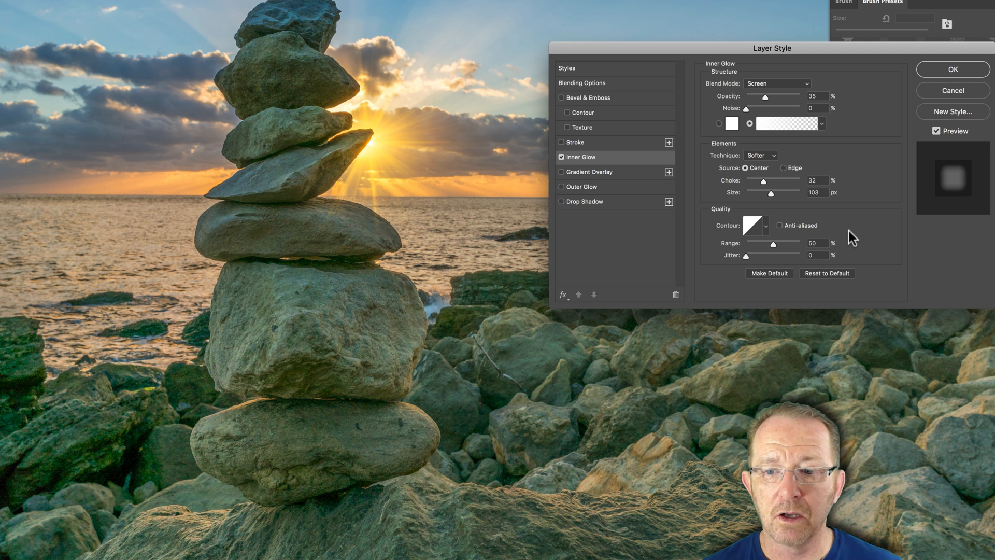
{"action": "mouse_move", "coordinate": [726, 199]}
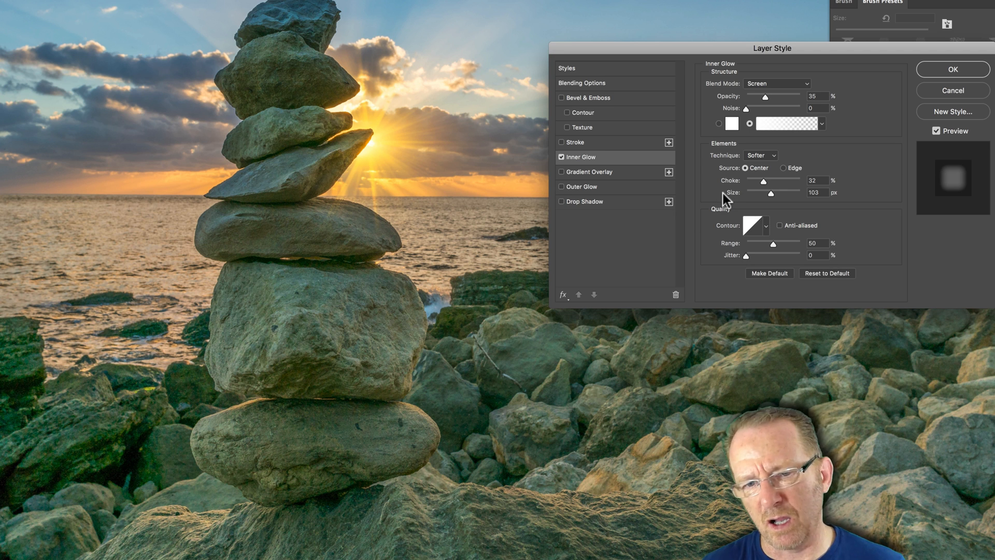
Enable an Outer Glow blended as Screen, with the layer's general blend mode left on Overlay.
{"action": "left_click", "coordinate": [586, 187]}
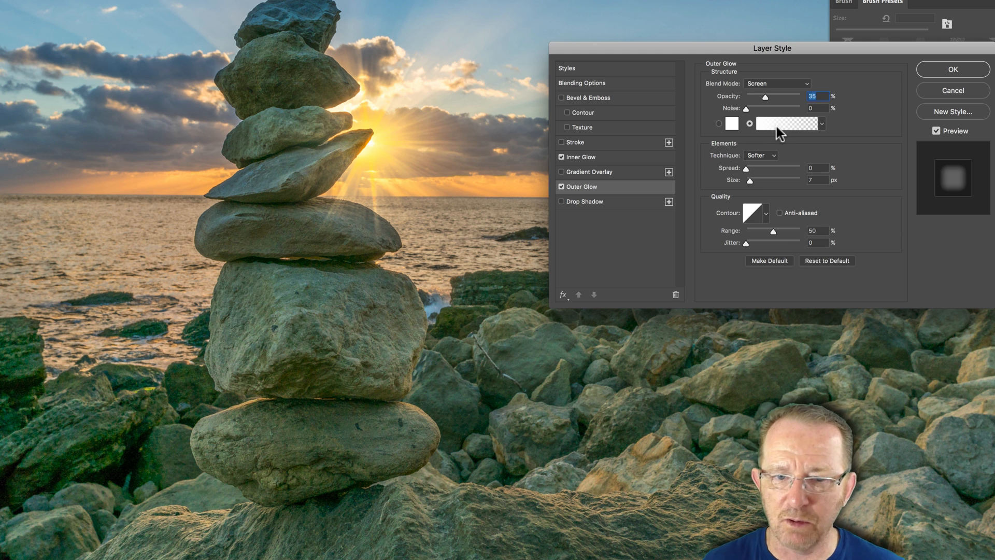
{"action": "mouse_move", "coordinate": [779, 130]}
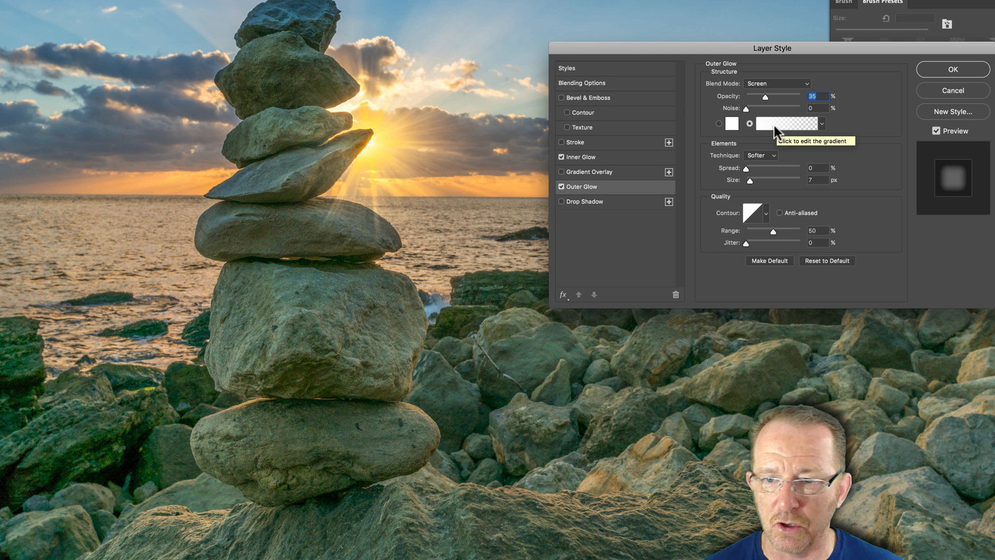
{"action": "left_click", "coordinate": [776, 83]}
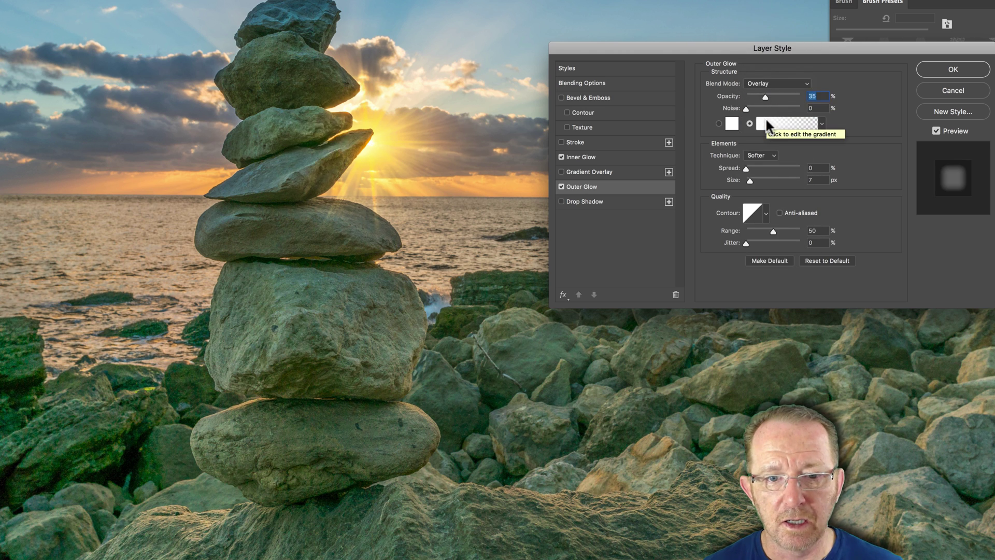
{"action": "left_click", "coordinate": [777, 83]}
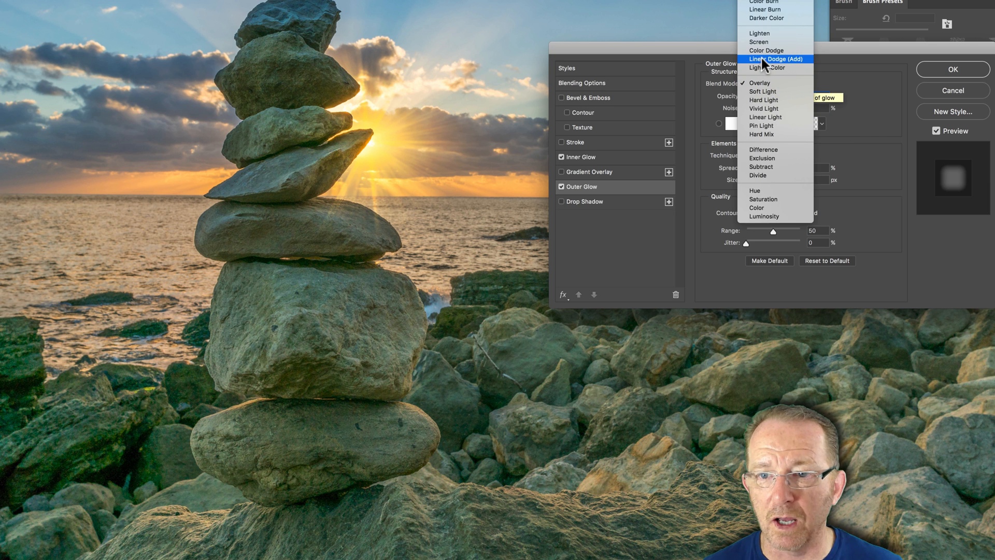
{"action": "left_click", "coordinate": [766, 42]}
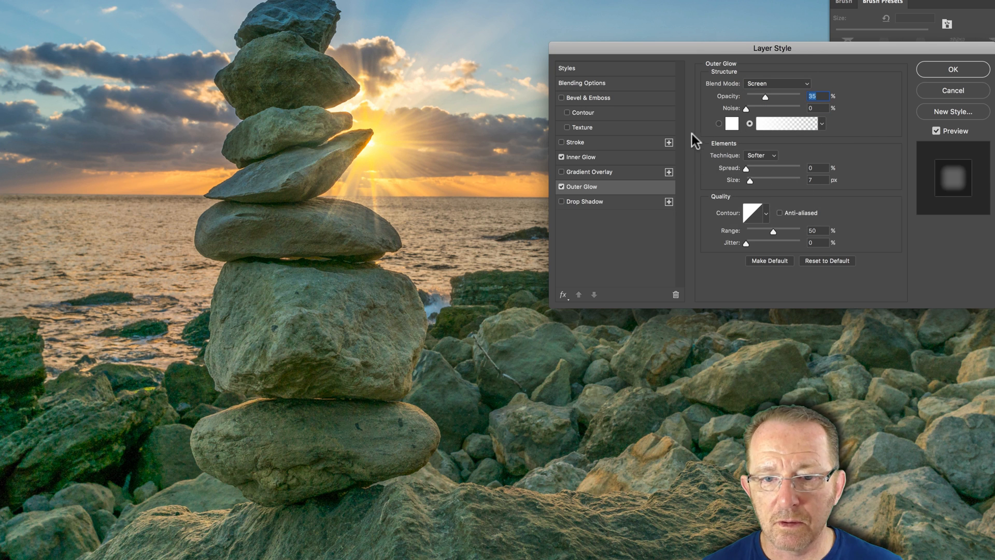
{"action": "left_click", "coordinate": [583, 83]}
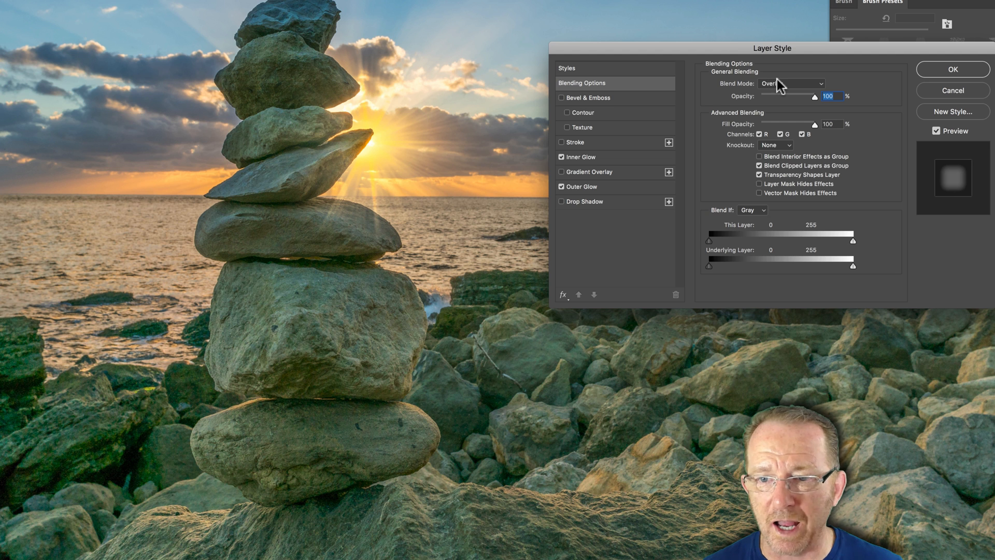
{"action": "left_click", "coordinate": [792, 83]}
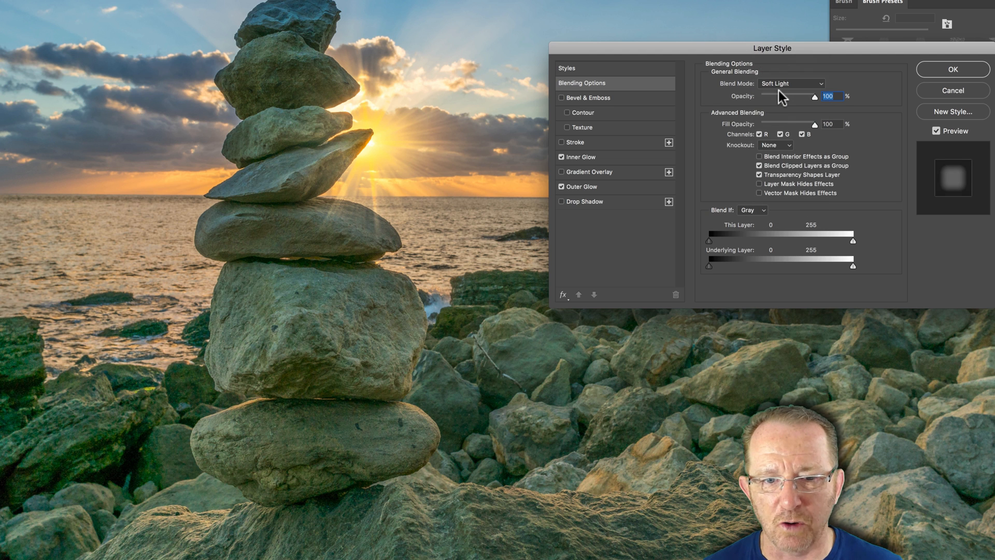
{"action": "left_click", "coordinate": [791, 83]}
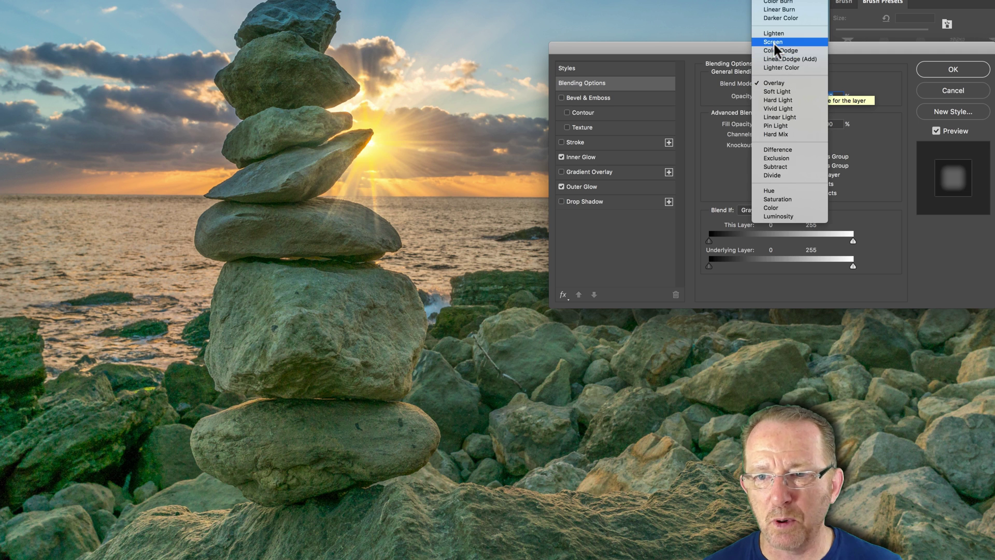
{"action": "left_click", "coordinate": [774, 42]}
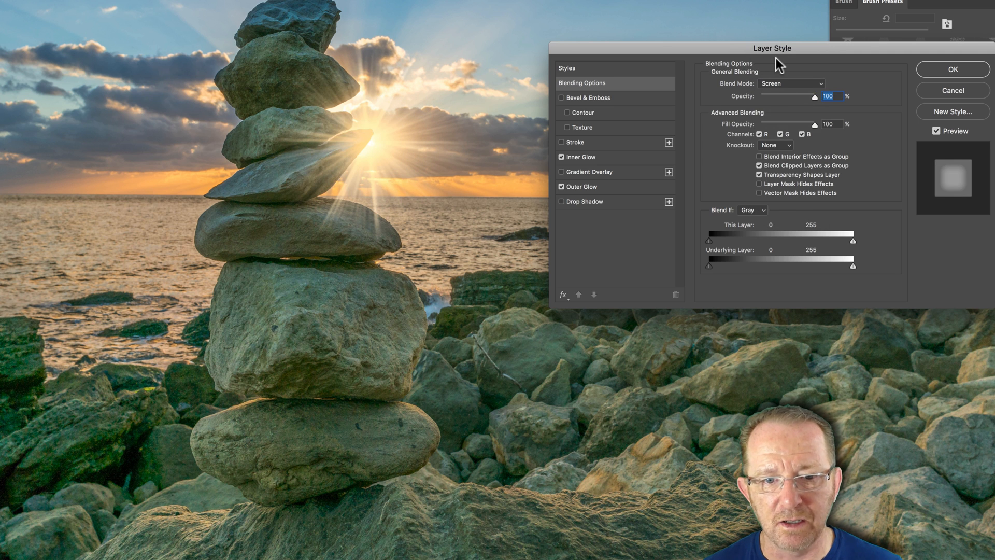
{"action": "left_click", "coordinate": [792, 83]}
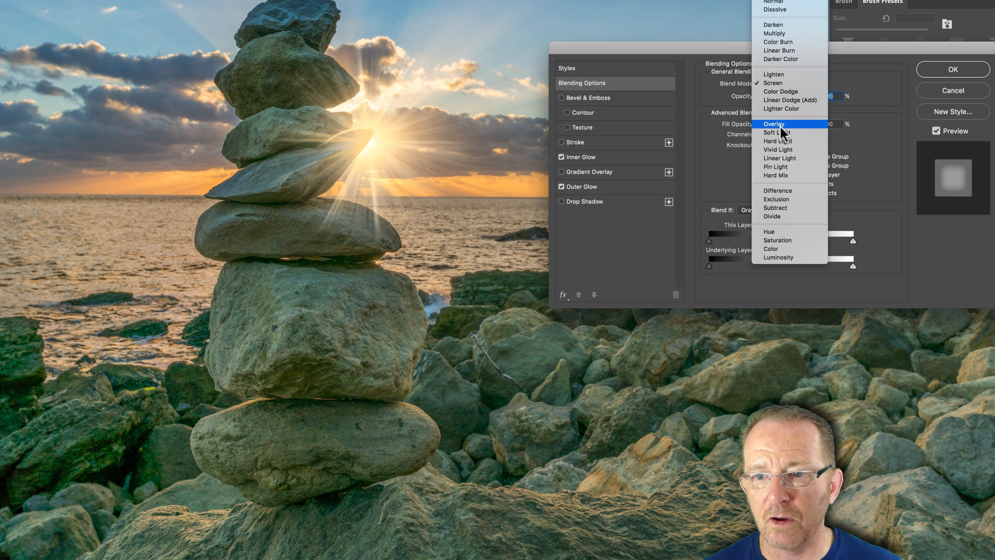
{"action": "left_click", "coordinate": [774, 124]}
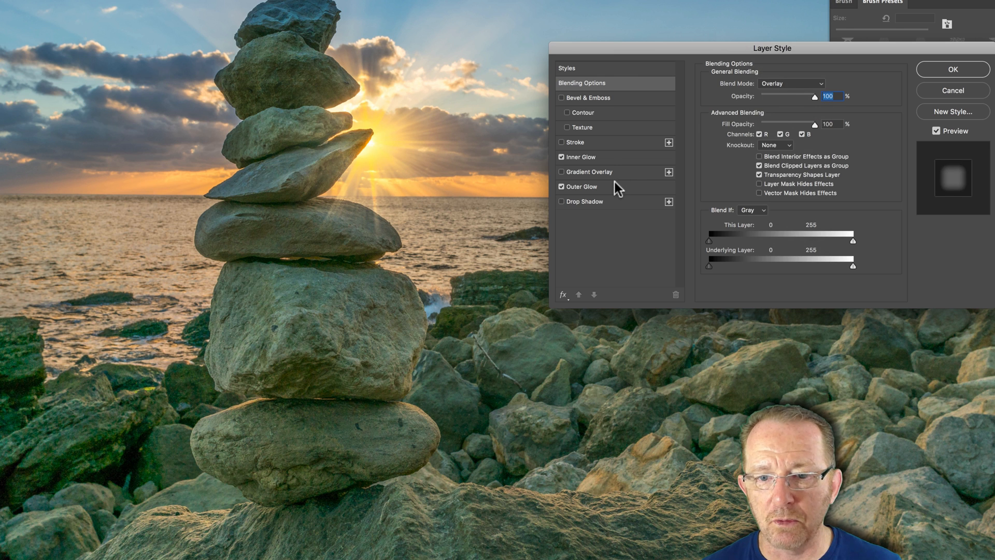
{"action": "left_click", "coordinate": [584, 186]}
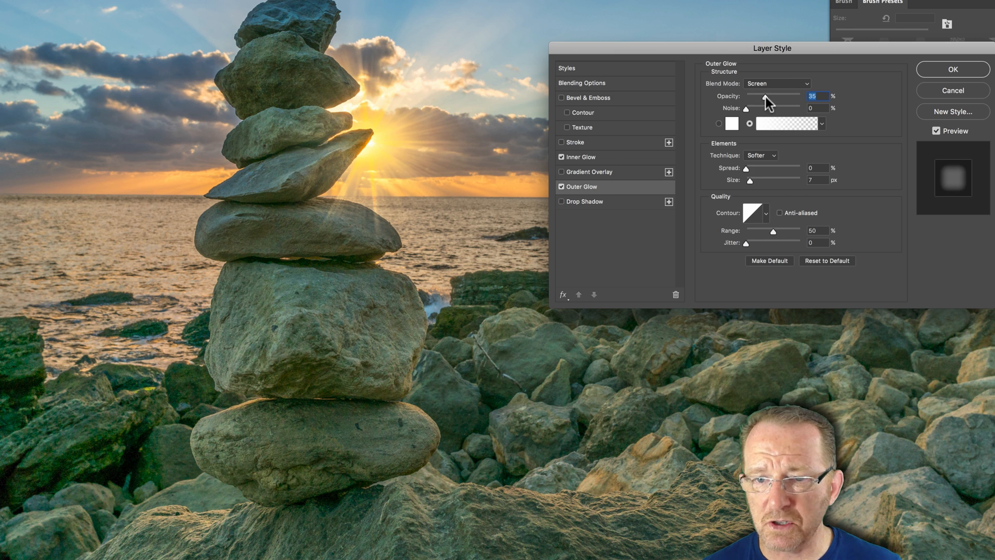
Set the outer glow to 40% opacity, a pale yellow colour, 0% spread and 87 px size.
{"action": "left_click_drag", "start_coordinate": [764, 102], "coordinate": [771, 102]}
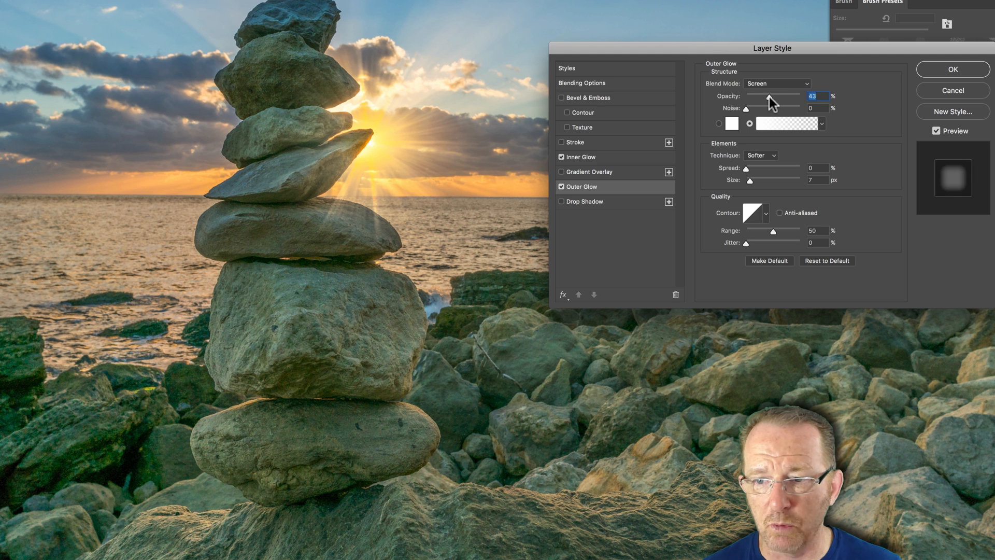
{"action": "left_click_drag", "start_coordinate": [768, 95], "coordinate": [778, 100]}
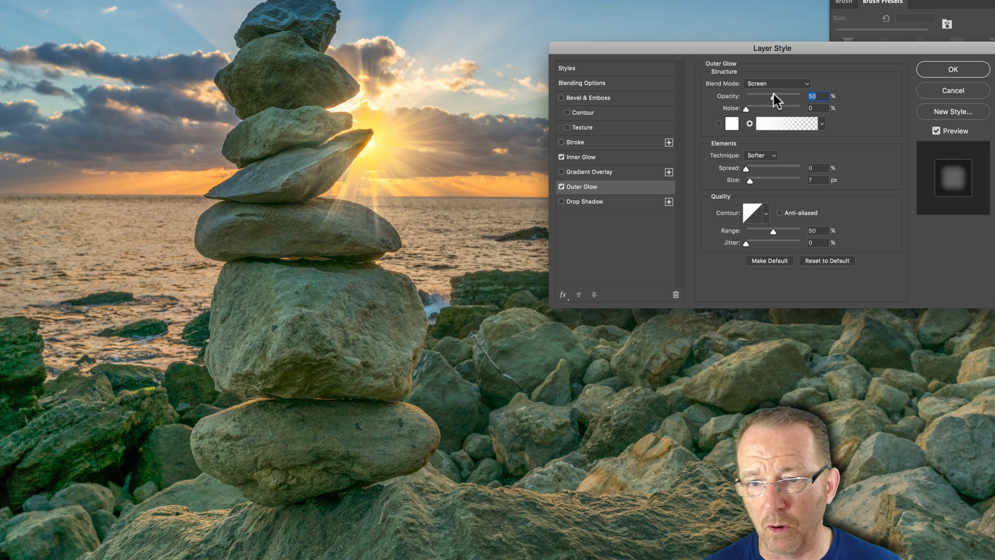
{"action": "left_click_drag", "start_coordinate": [762, 95], "coordinate": [757, 96]}
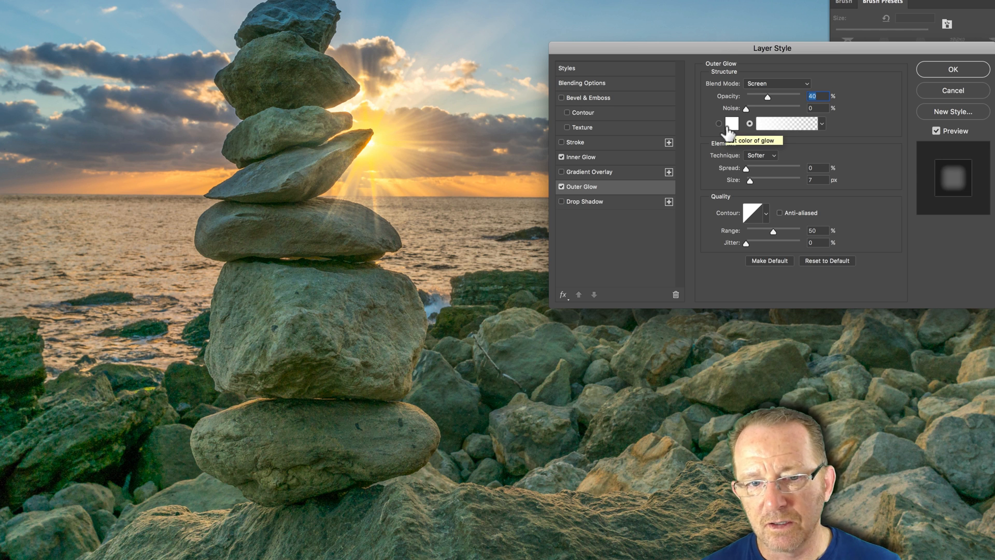
{"action": "left_click", "coordinate": [732, 123]}
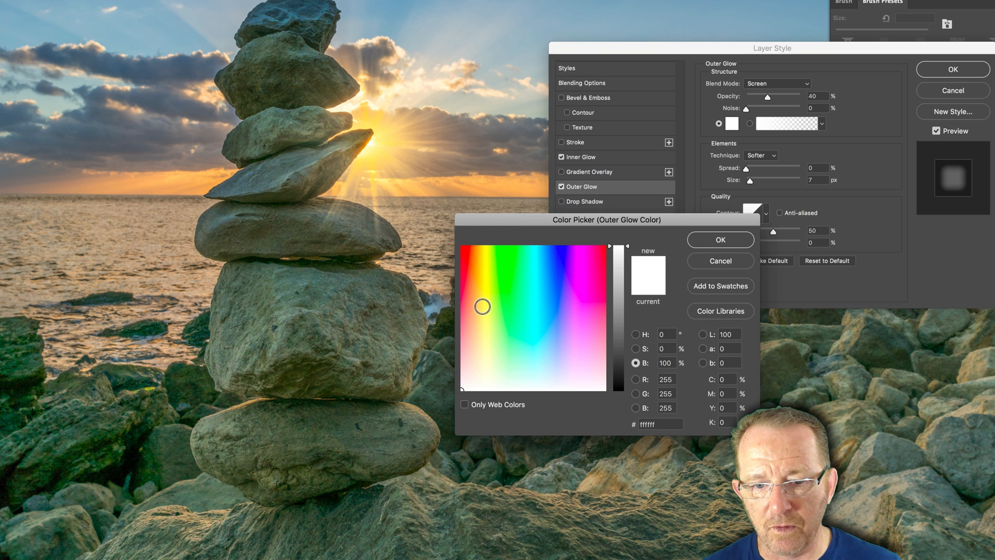
{"action": "left_click", "coordinate": [481, 319]}
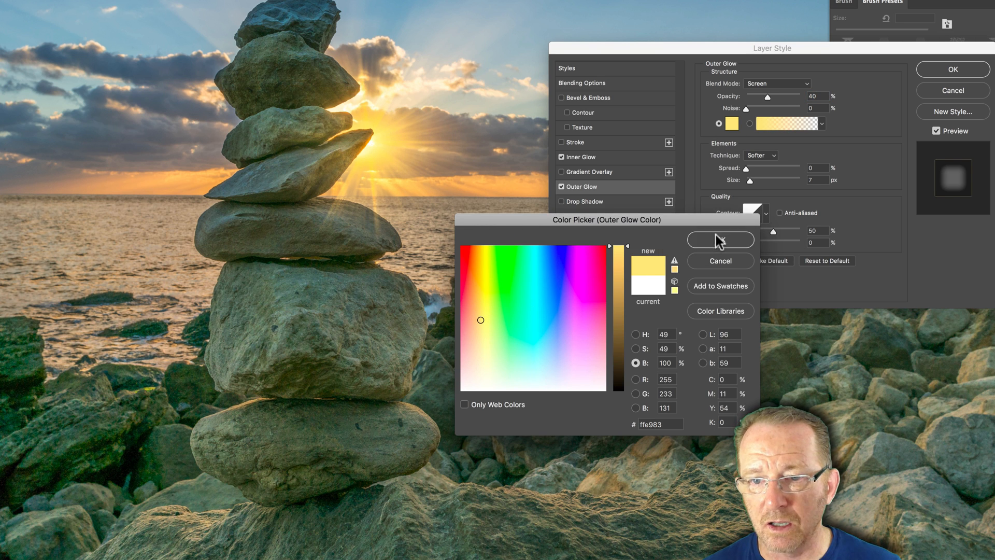
{"action": "left_click", "coordinate": [720, 240]}
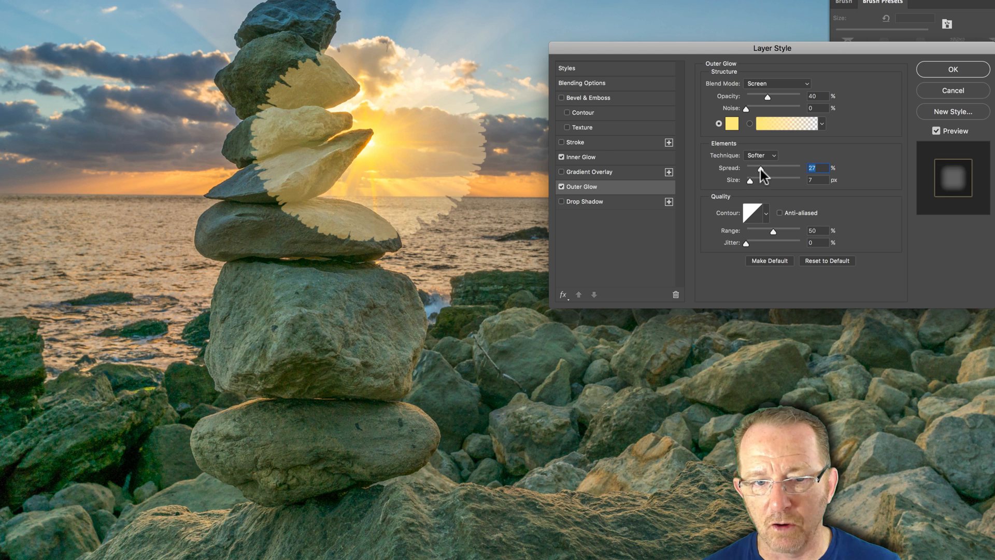
{"action": "left_click_drag", "start_coordinate": [751, 179], "coordinate": [769, 179]}
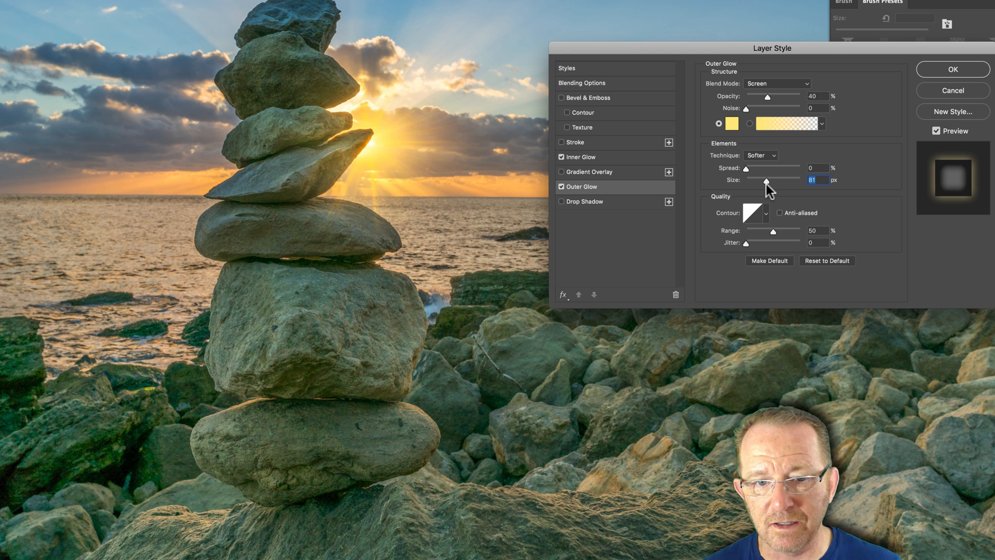
{"action": "left_click_drag", "start_coordinate": [769, 183], "coordinate": [764, 182]}
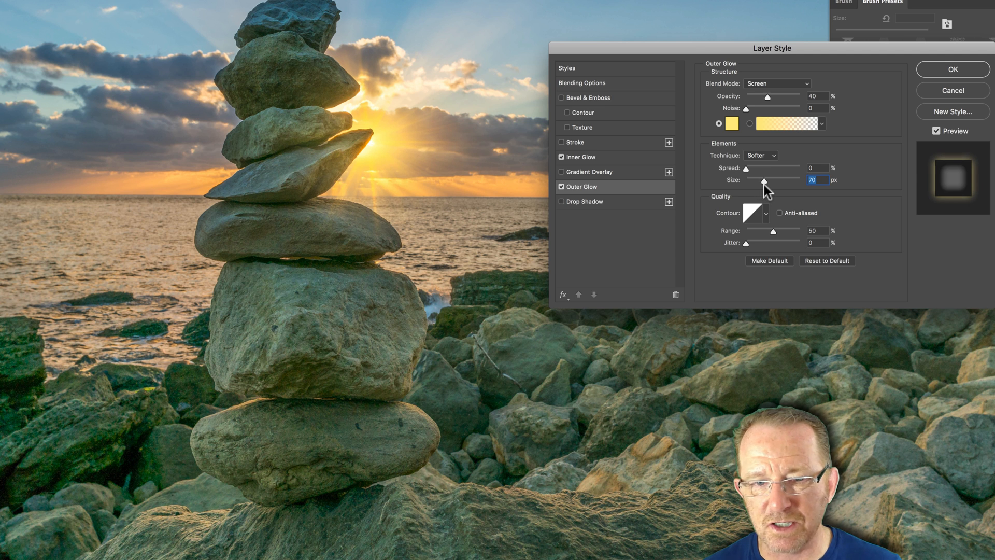
{"action": "left_click_drag", "start_coordinate": [764, 182], "coordinate": [773, 182]}
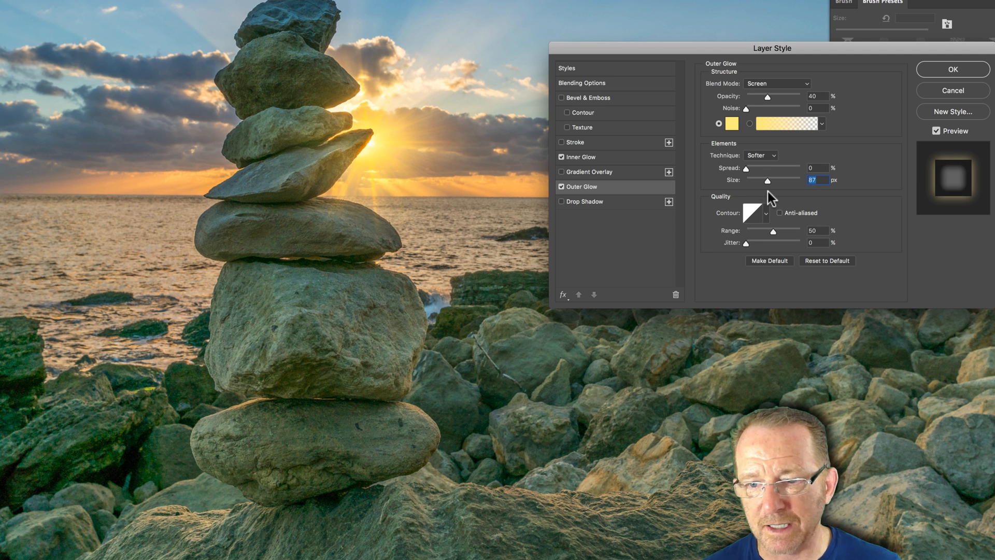
{"action": "mouse_move", "coordinate": [763, 214]}
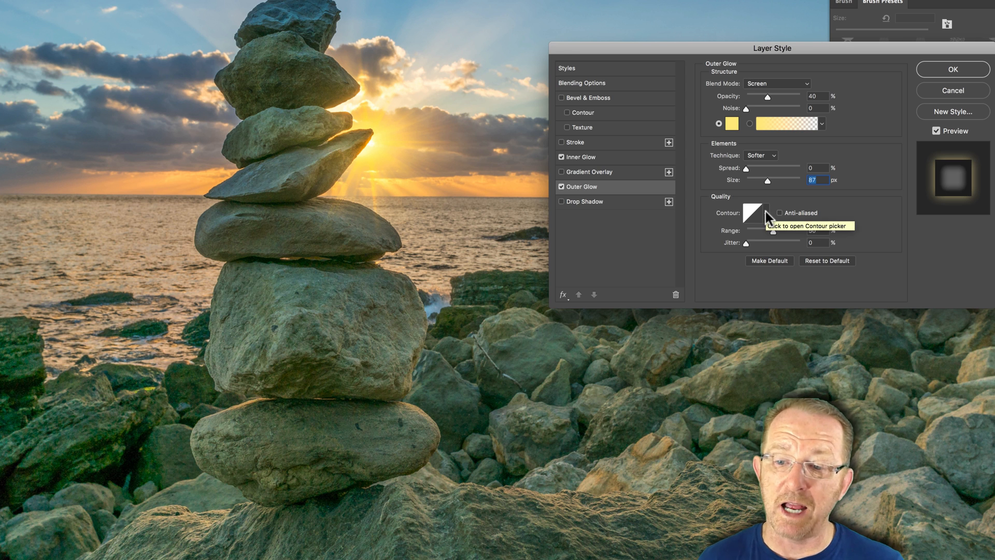
Try the peaked cone contour for the outer glow with its range around 36-60%.
{"action": "left_click", "coordinate": [765, 213]}
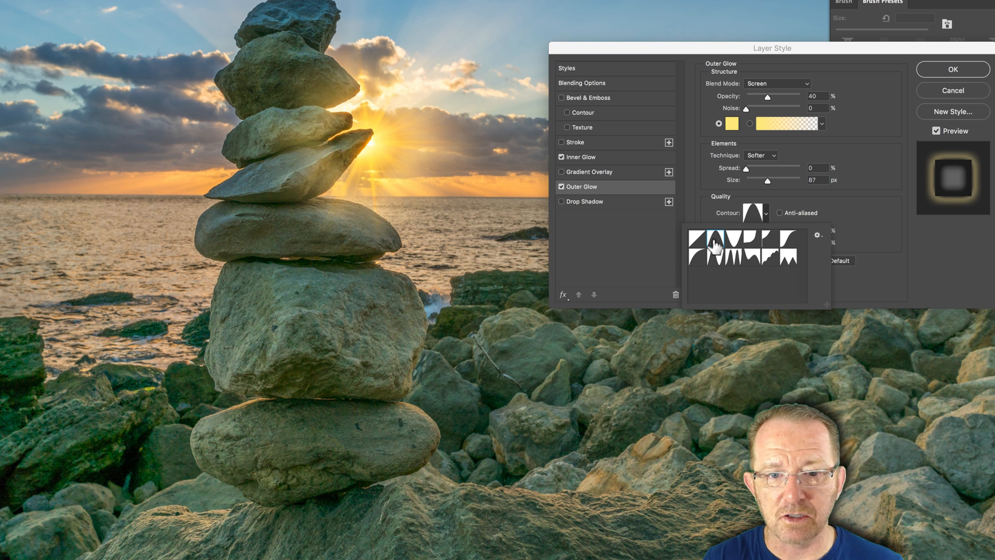
{"action": "left_click", "coordinate": [715, 243]}
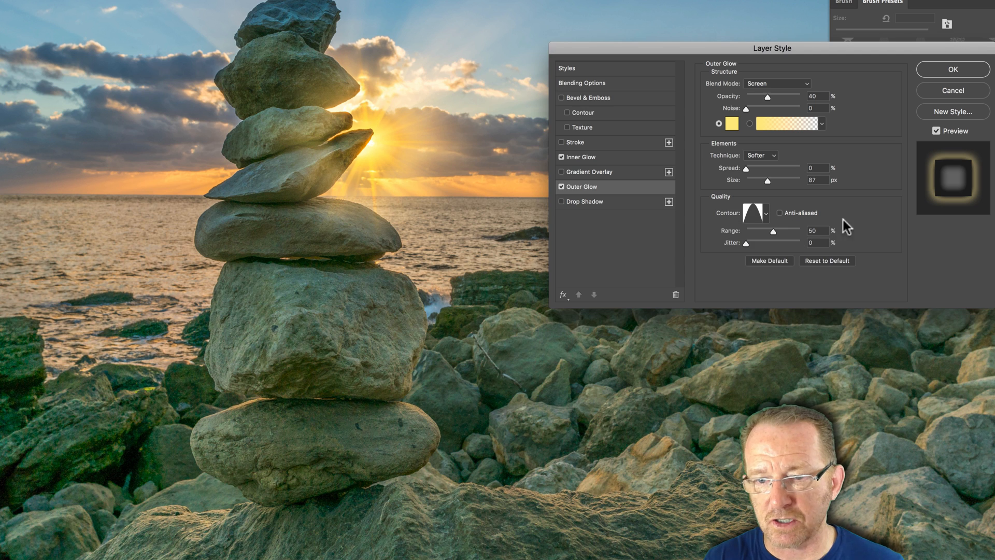
{"action": "left_click_drag", "start_coordinate": [773, 230], "coordinate": [759, 231]}
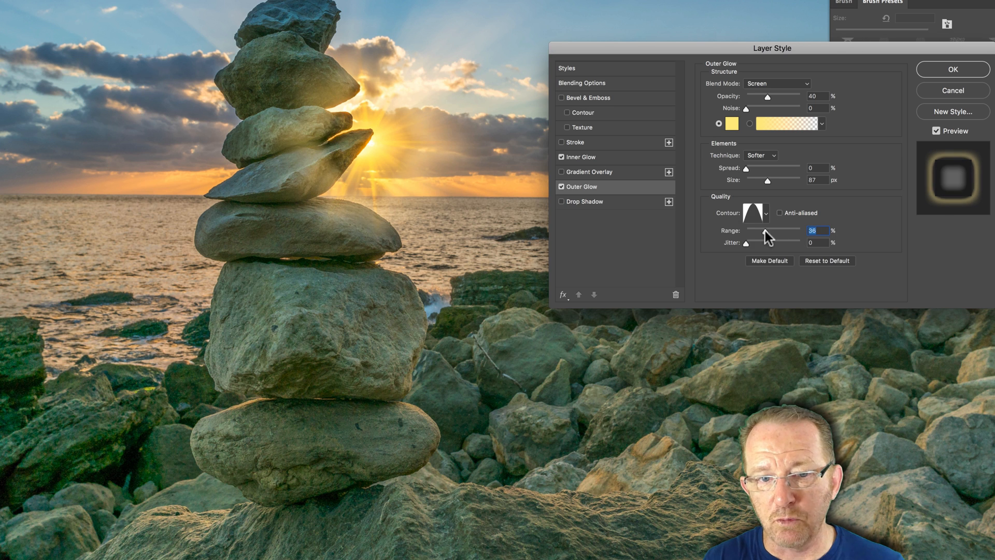
{"action": "left_click_drag", "start_coordinate": [758, 230], "coordinate": [779, 230]}
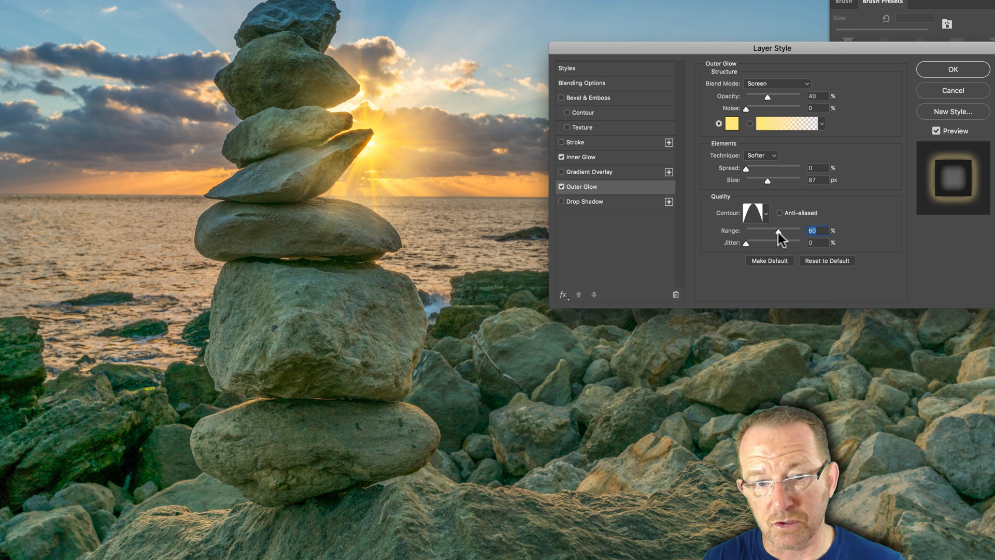
{"action": "left_click_drag", "start_coordinate": [780, 230], "coordinate": [773, 231]}
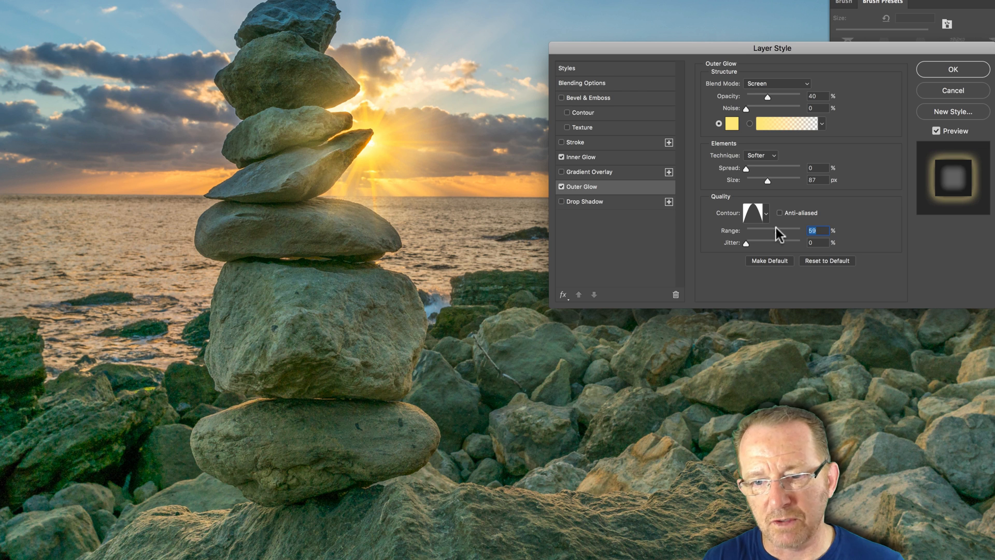
Settle on a curved falloff contour with 0% jitter and a range of about 71%.
{"action": "left_click", "coordinate": [766, 212]}
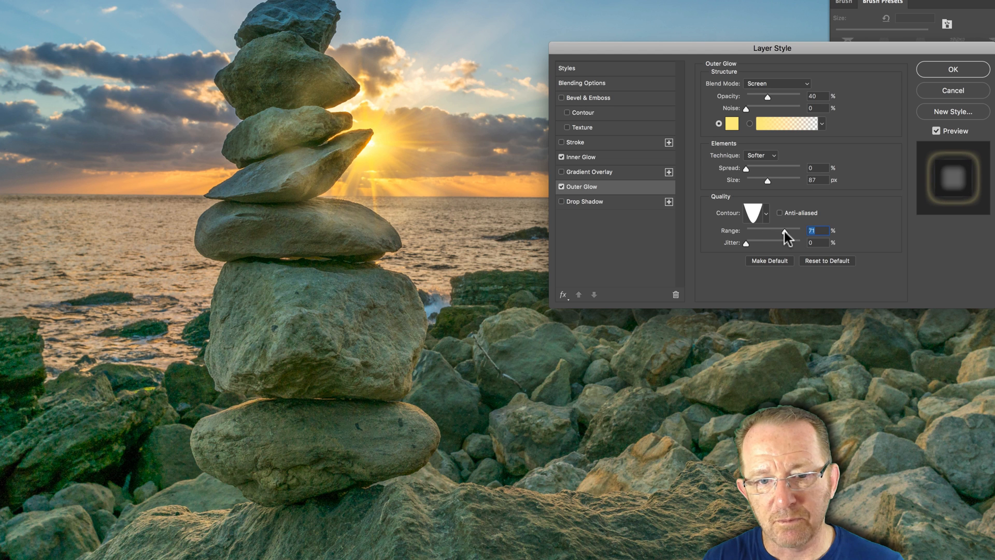
{"action": "left_click", "coordinate": [767, 214]}
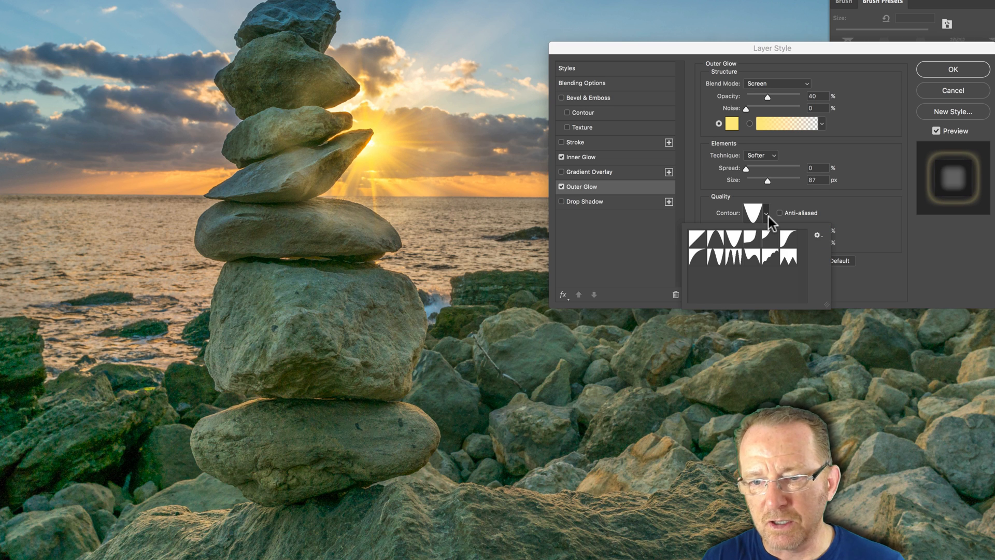
{"action": "left_click", "coordinate": [698, 239]}
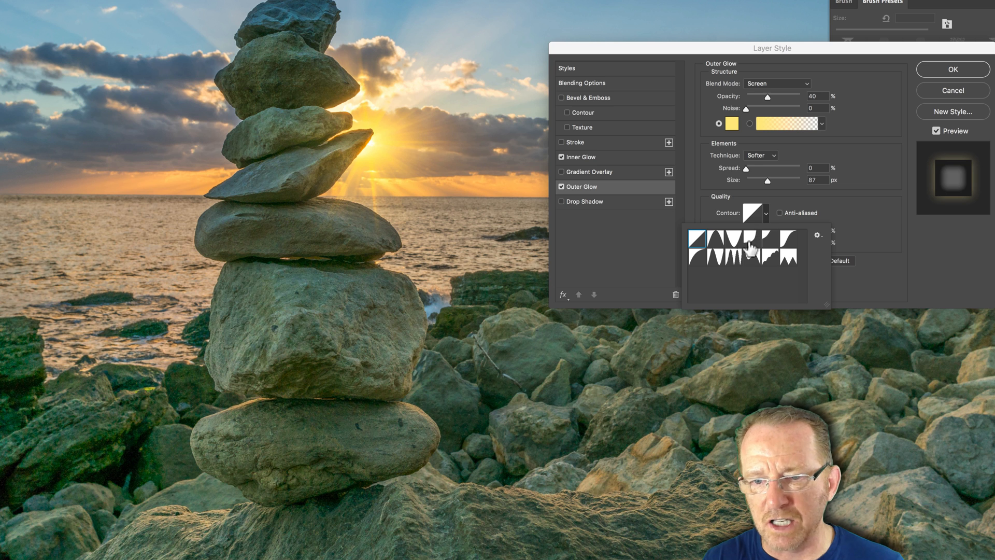
{"action": "left_click", "coordinate": [699, 240]}
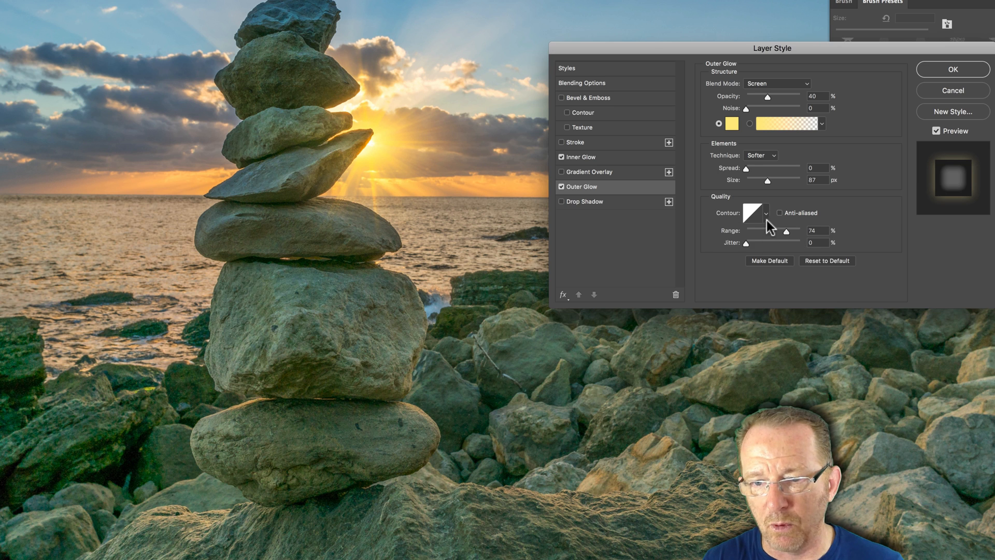
{"action": "left_click", "coordinate": [769, 214]}
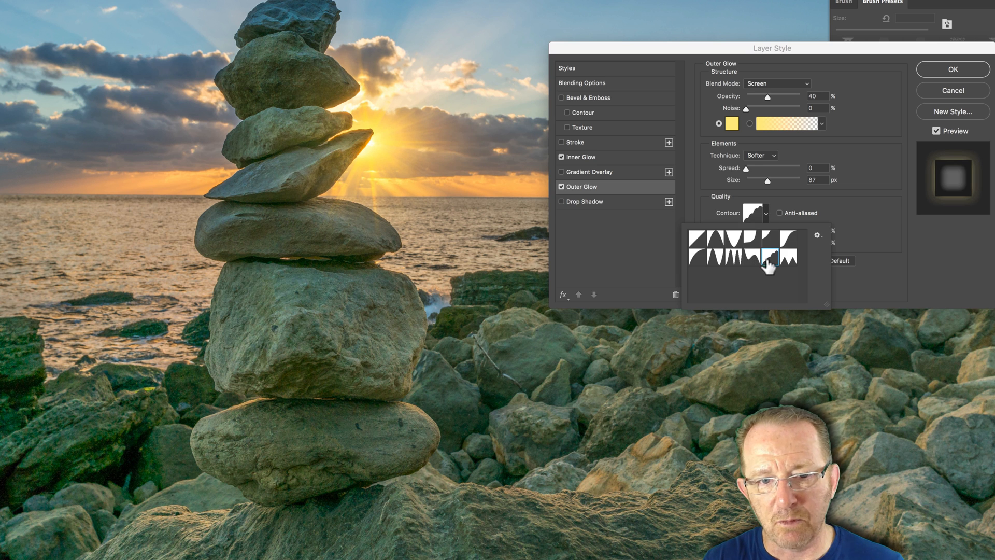
{"action": "left_click", "coordinate": [767, 260]}
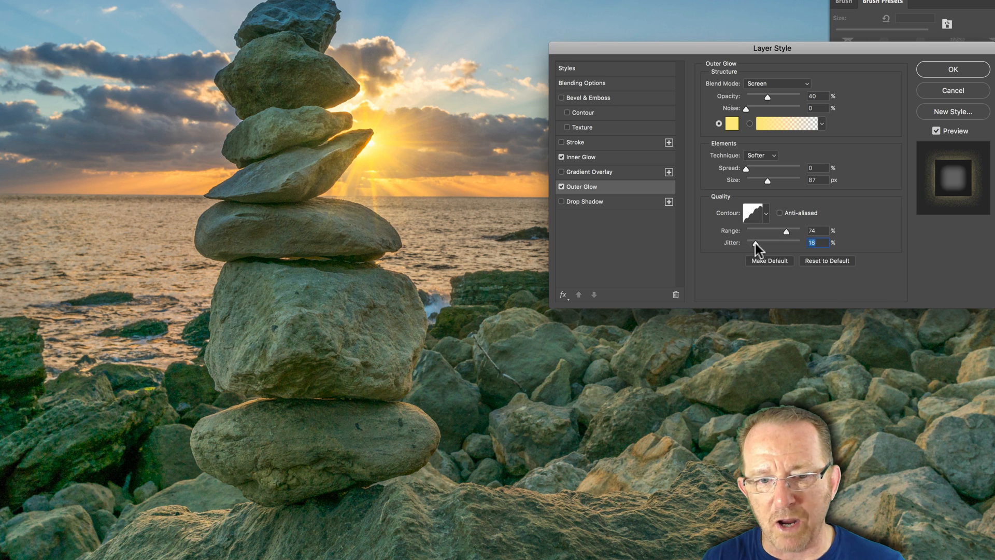
{"action": "left_click_drag", "start_coordinate": [749, 242], "coordinate": [760, 243]}
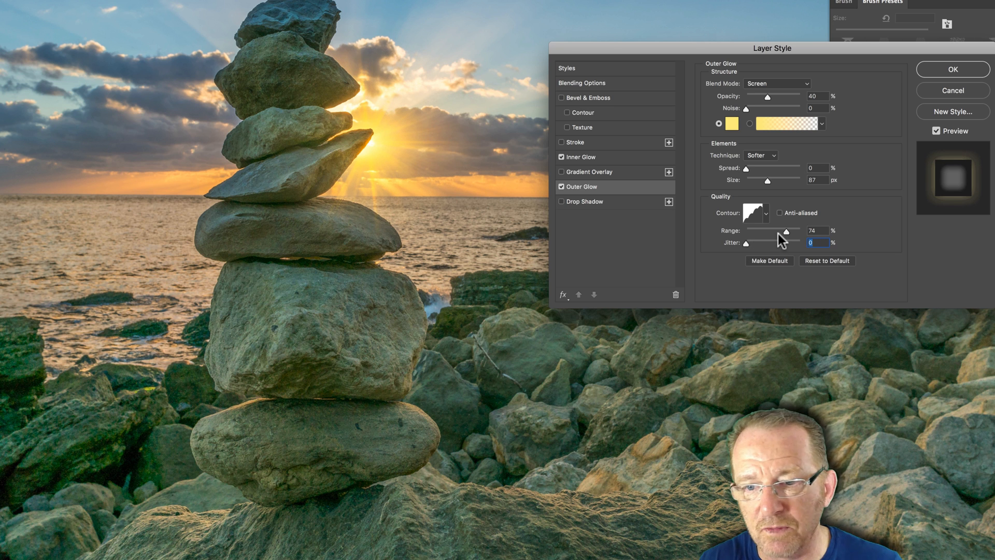
{"action": "left_click_drag", "start_coordinate": [774, 229], "coordinate": [780, 229]}
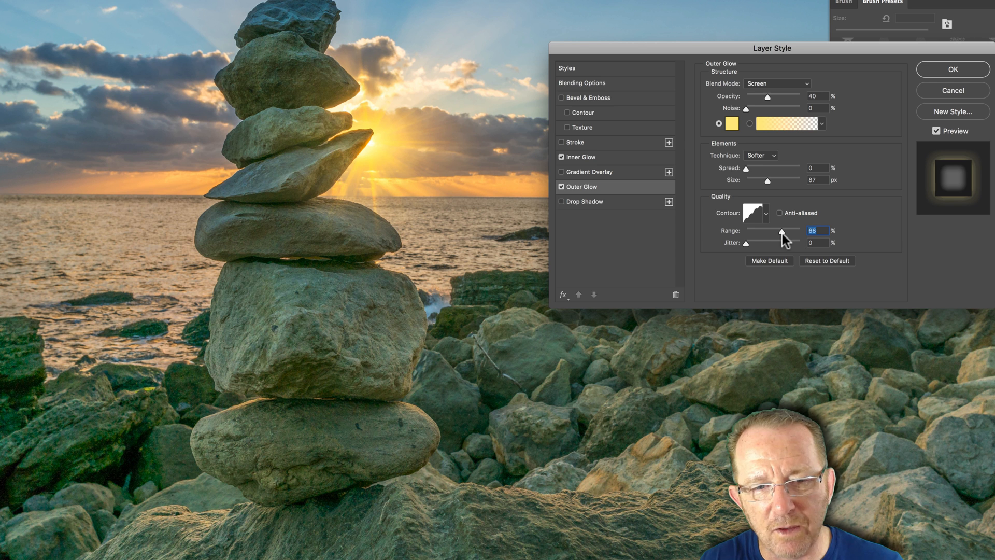
{"action": "left_click_drag", "start_coordinate": [780, 230], "coordinate": [792, 230]}
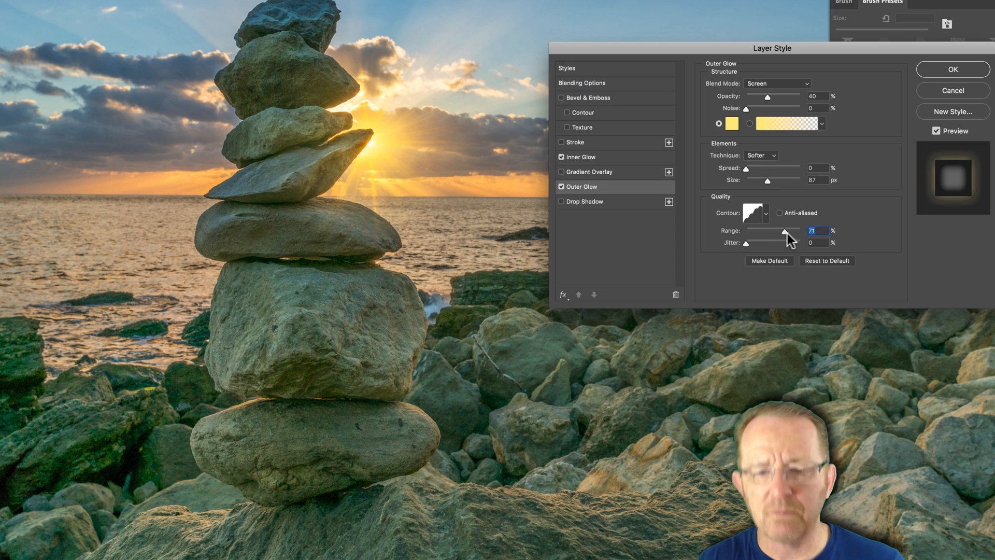
{"action": "mouse_move", "coordinate": [786, 230]}
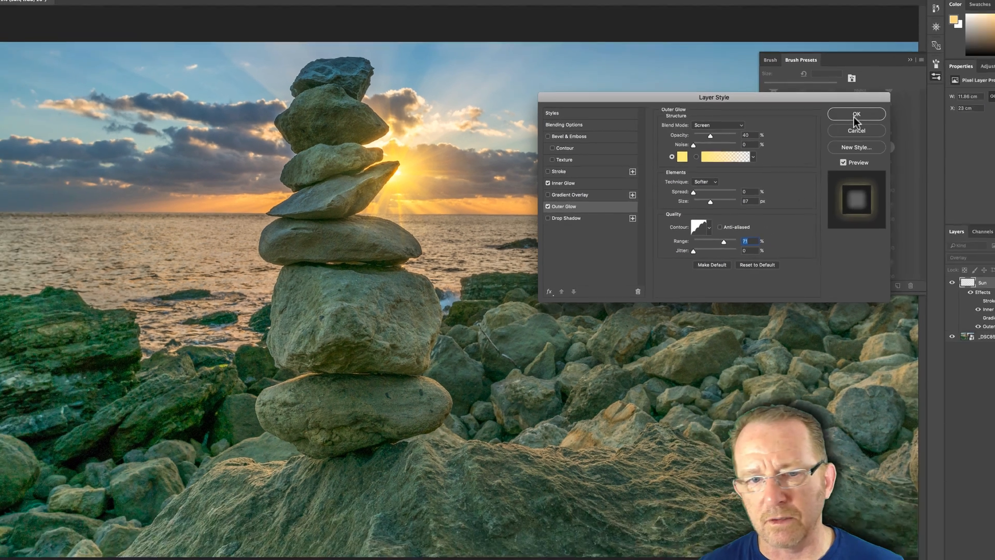
Apply the layer styles and Free Transform the flare larger proportionally about its centre.
{"action": "left_click", "coordinate": [857, 115]}
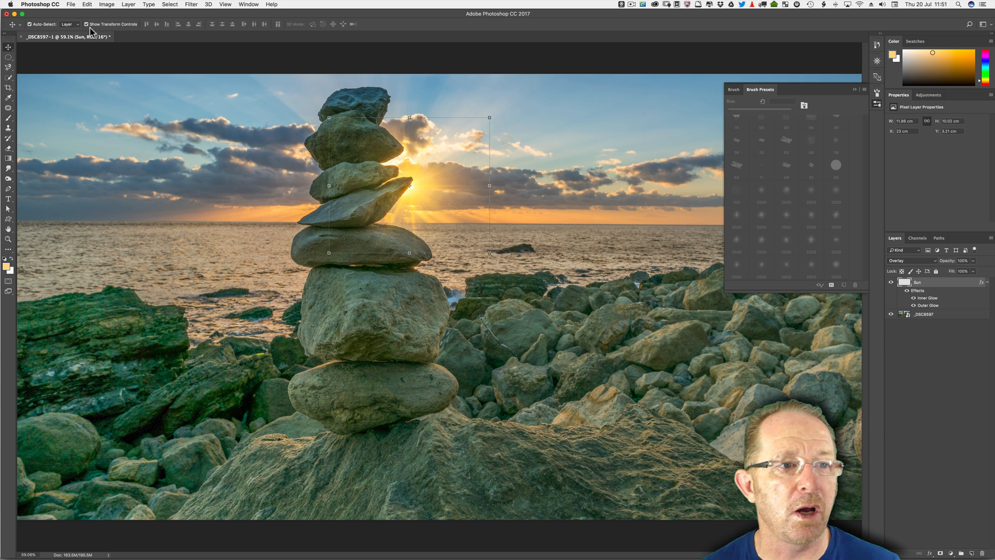
{"action": "left_click", "coordinate": [77, 4]}
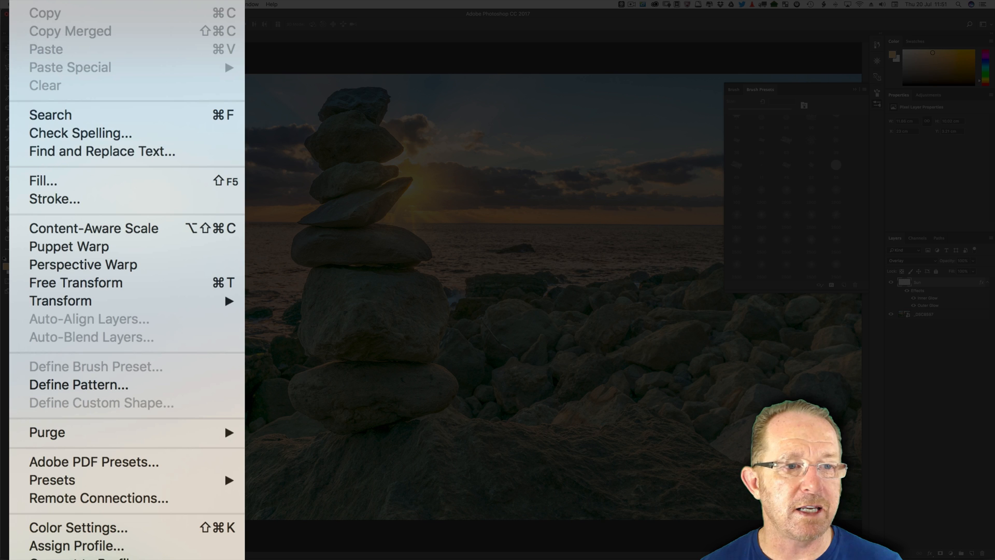
{"action": "mouse_move", "coordinate": [74, 288]}
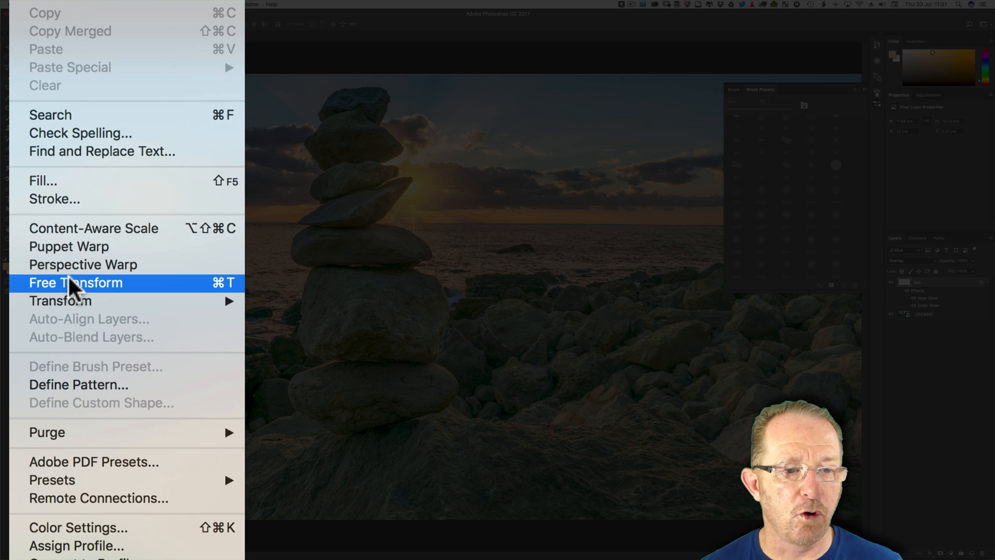
{"action": "left_click", "coordinate": [75, 282]}
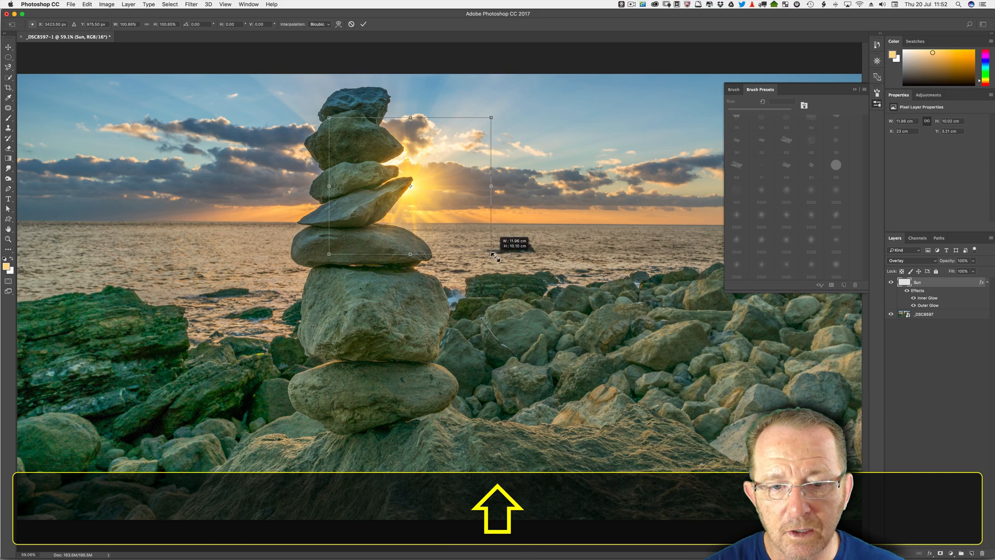
{"action": "left_click_drag", "start_coordinate": [491, 255], "coordinate": [500, 259]}
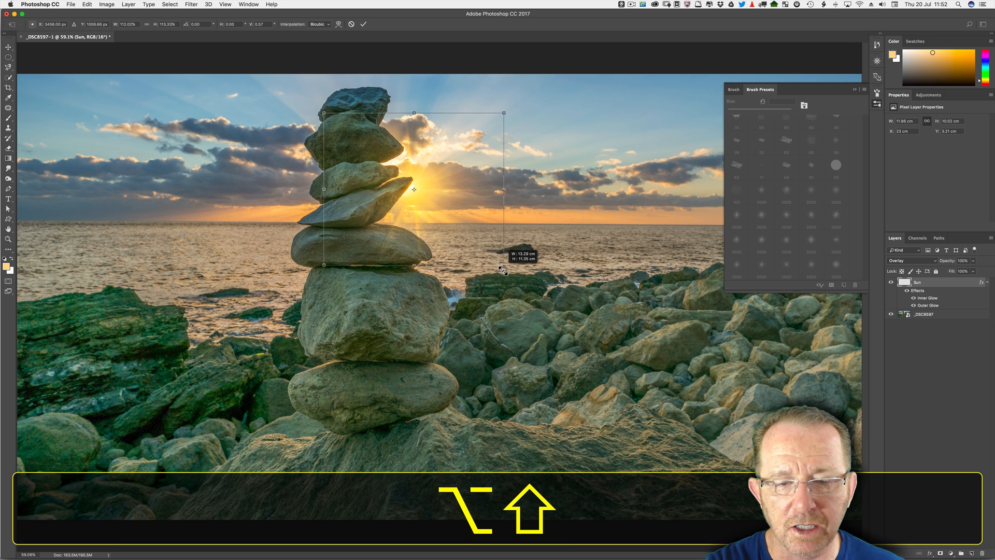
{"action": "left_click_drag", "start_coordinate": [504, 268], "coordinate": [508, 274]}
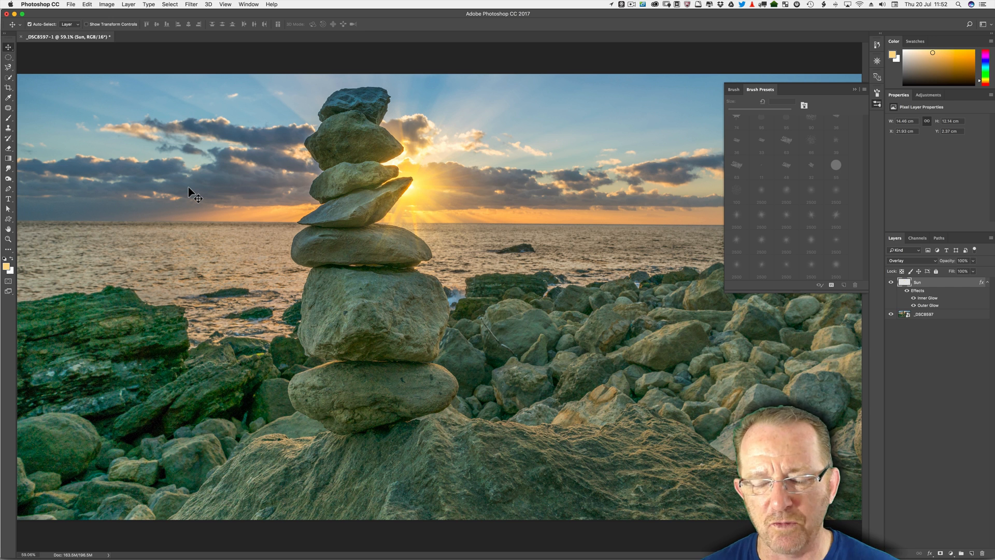
{"action": "mouse_move", "coordinate": [321, 191]}
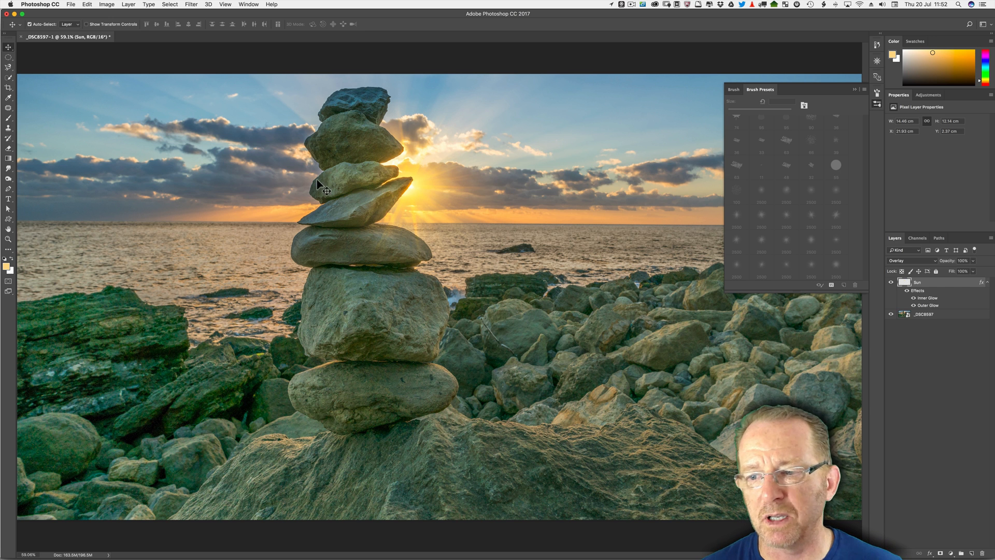
{"action": "left_click", "coordinate": [911, 260]}
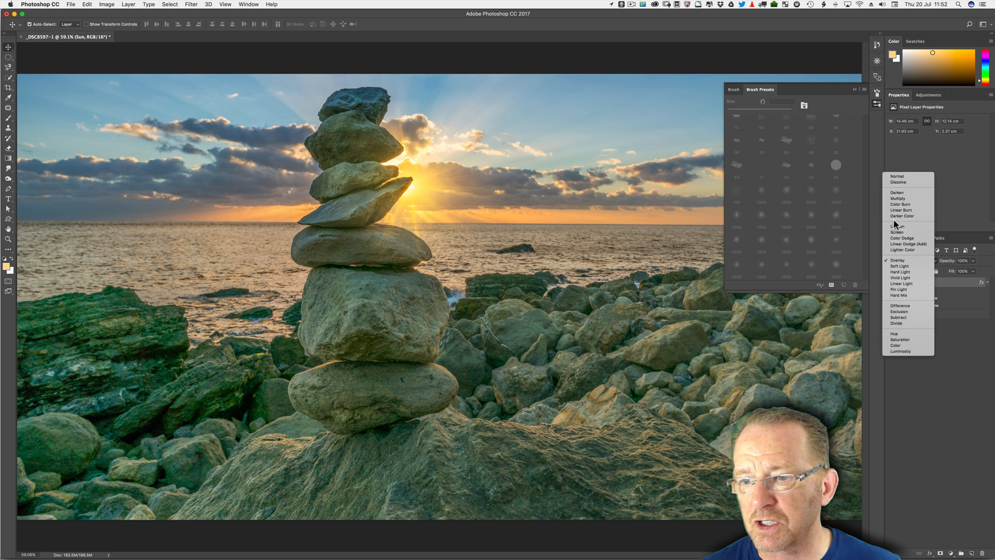
{"action": "left_click", "coordinate": [897, 232]}
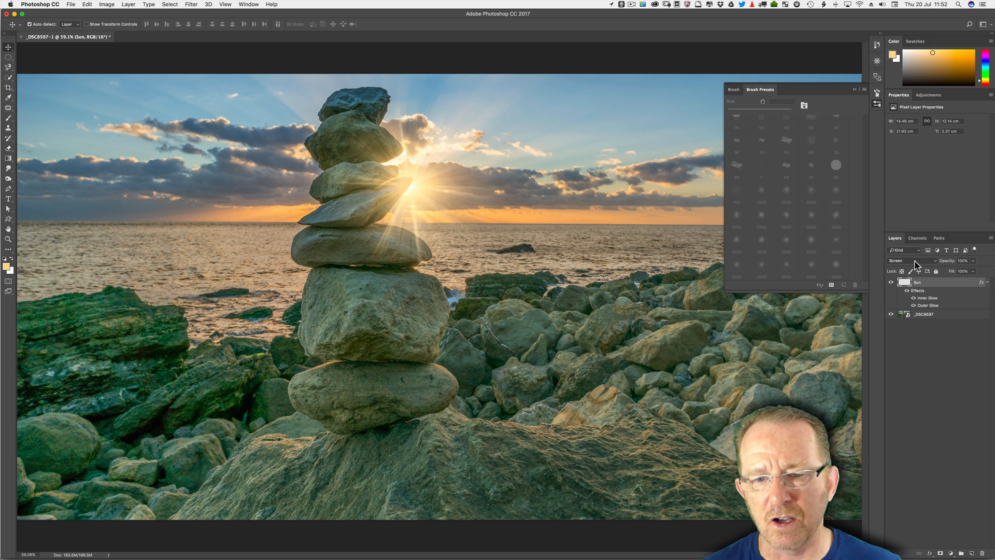
{"action": "left_click", "coordinate": [913, 260]}
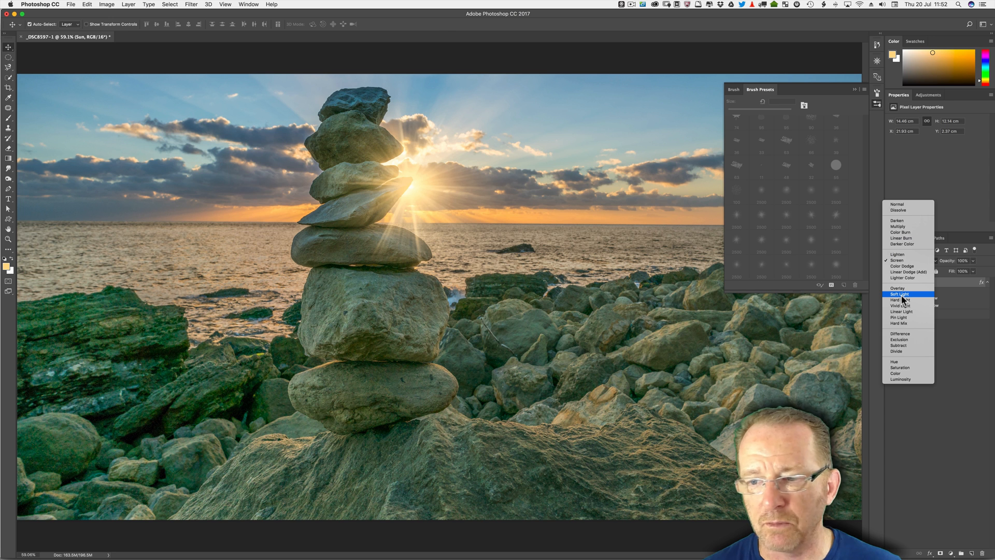
{"action": "left_click", "coordinate": [900, 295]}
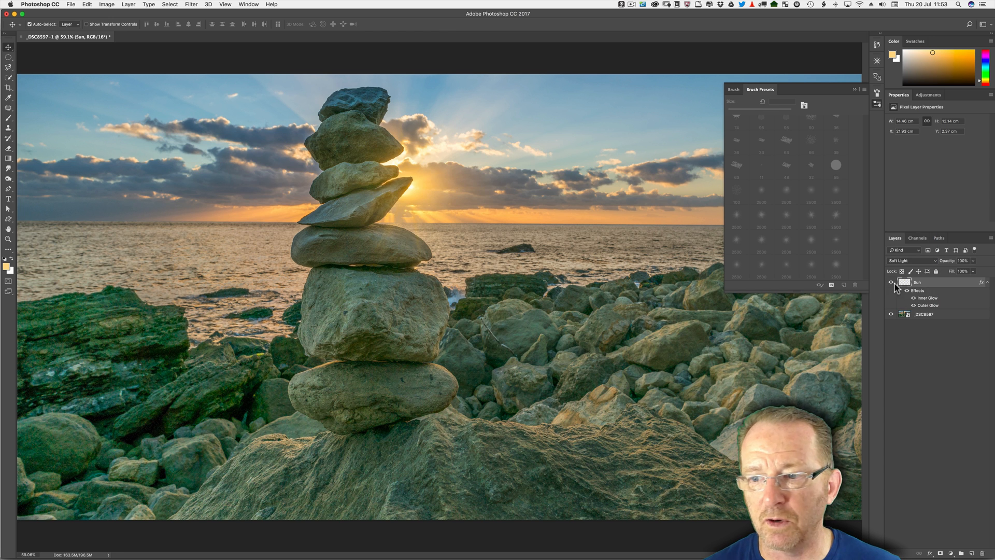
{"action": "mouse_move", "coordinate": [913, 261]}
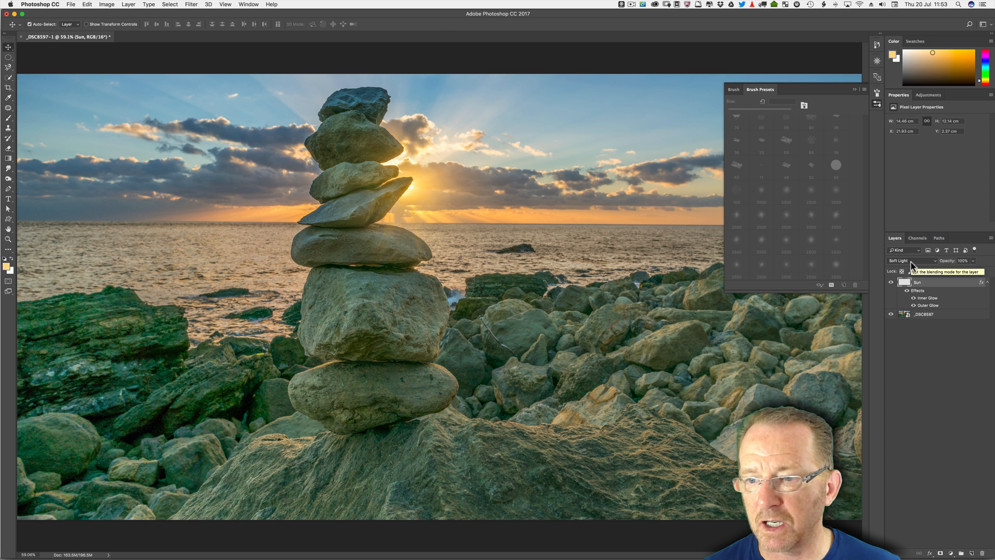
{"action": "left_click", "coordinate": [912, 260]}
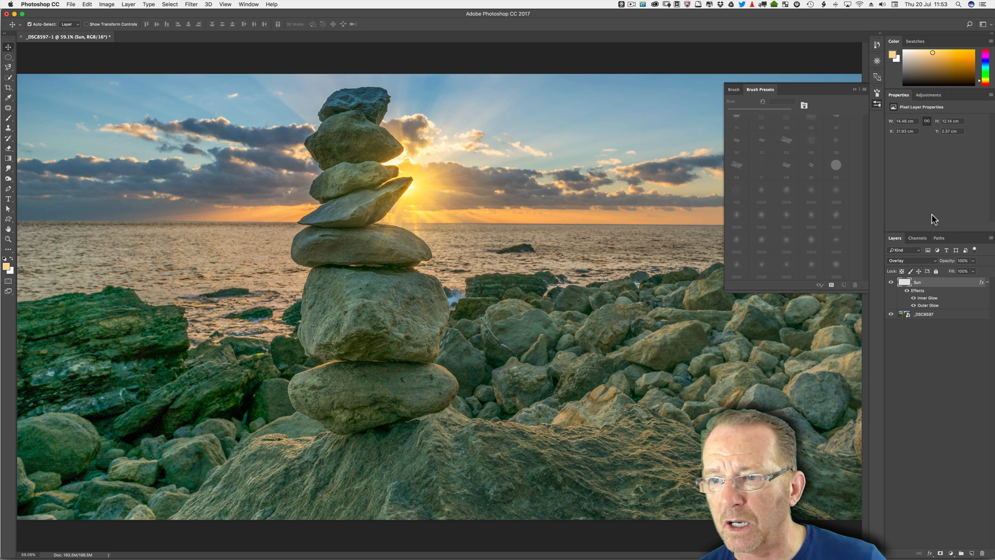
{"action": "mouse_move", "coordinate": [937, 252]}
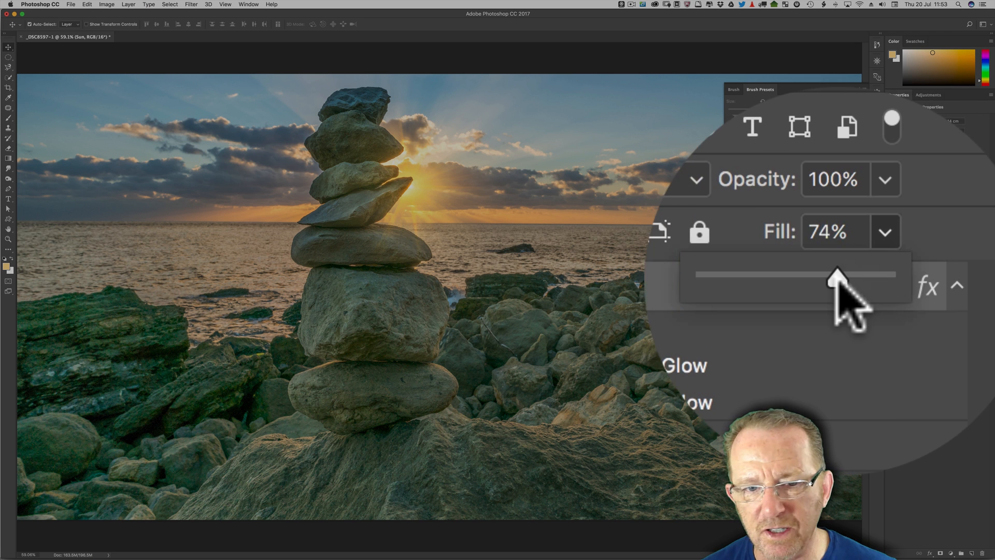
Lower the Sun flare layer's fill to about 66% and its opacity to about 92%.
{"action": "left_click_drag", "start_coordinate": [838, 272], "coordinate": [854, 273]}
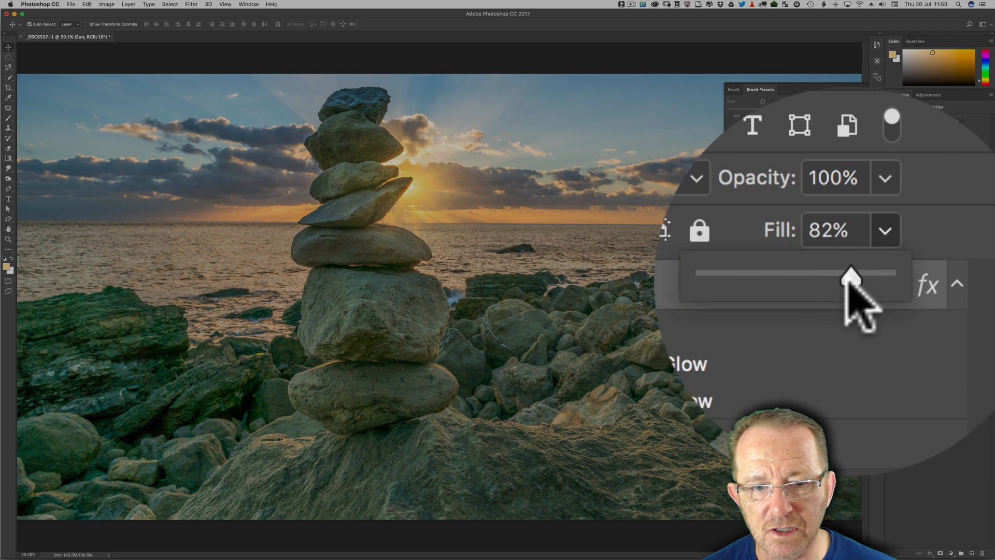
{"action": "left_click_drag", "start_coordinate": [850, 273], "coordinate": [824, 271]}
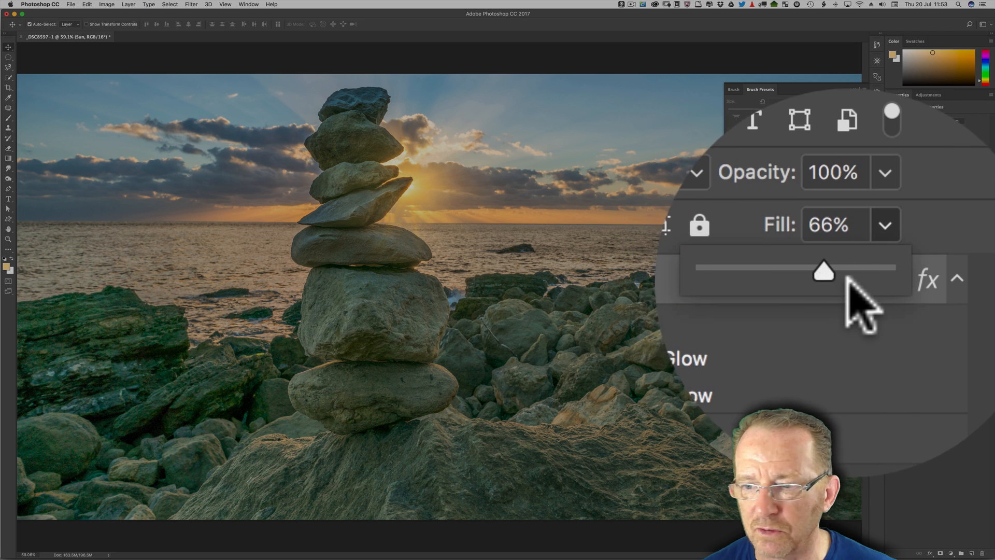
{"action": "left_click_drag", "start_coordinate": [825, 269], "coordinate": [864, 271]}
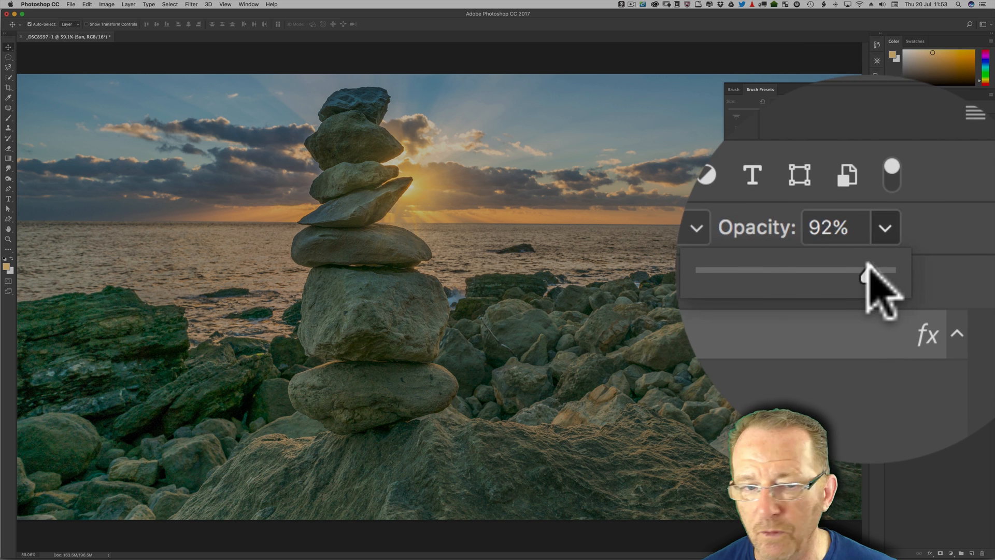